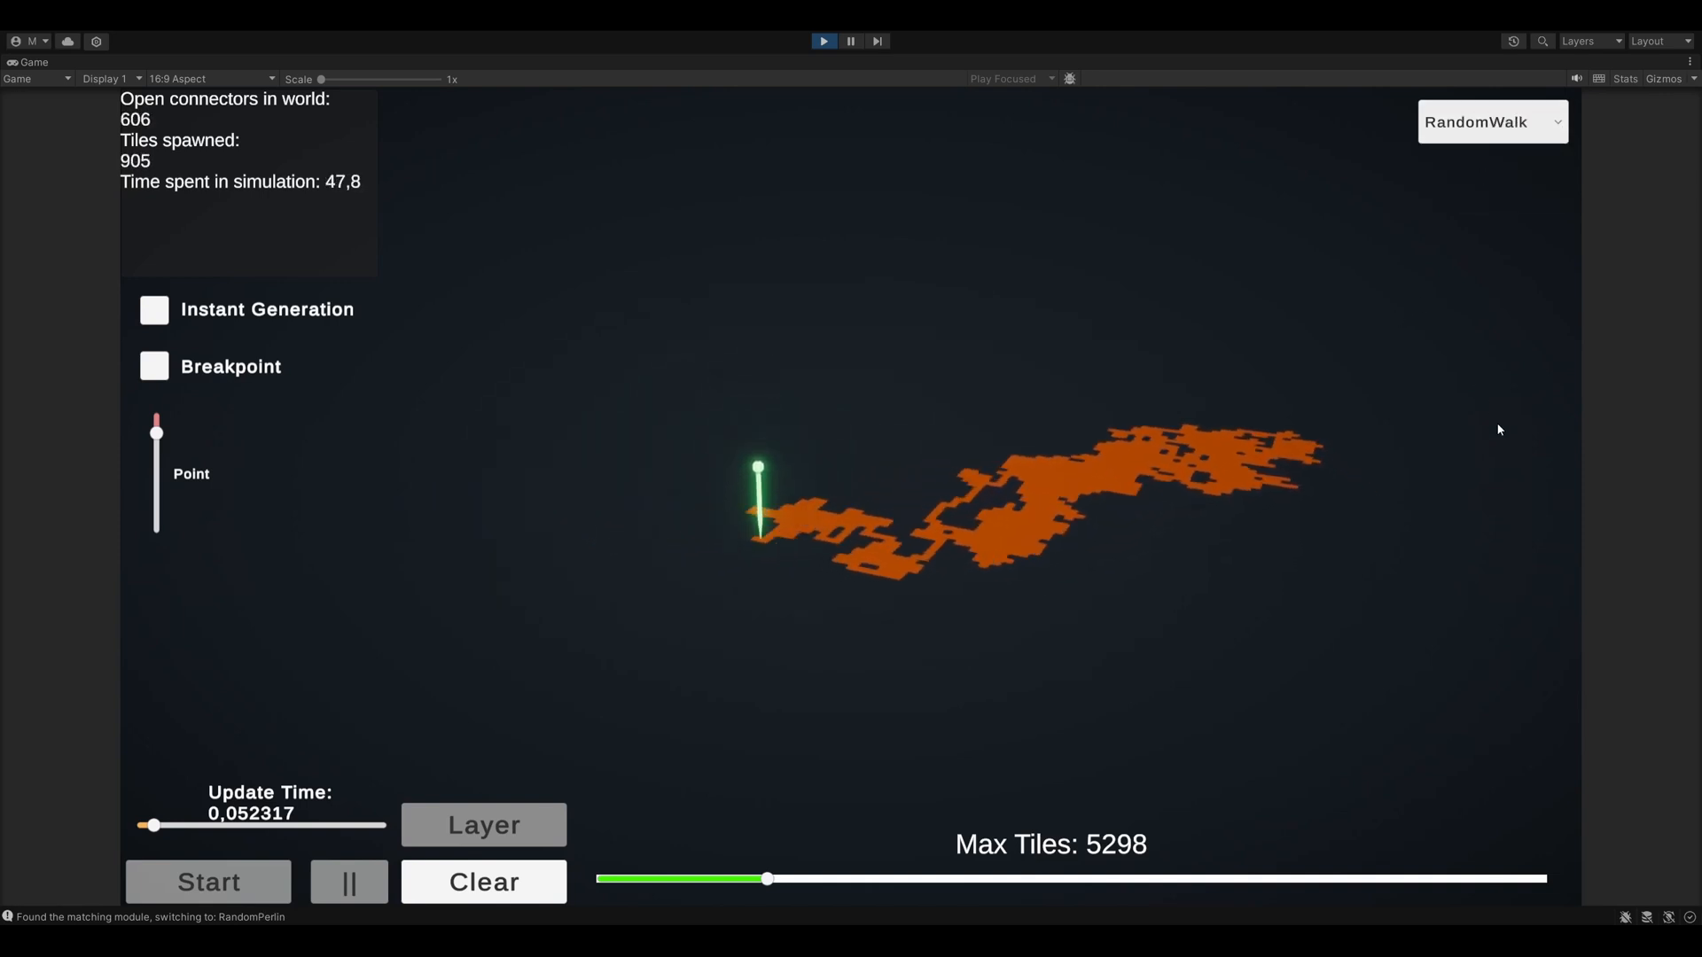
- Switch the walker's module to Random, back to RandomWalk, then to RandomPerlin as the map grows
left_click(1491, 120)
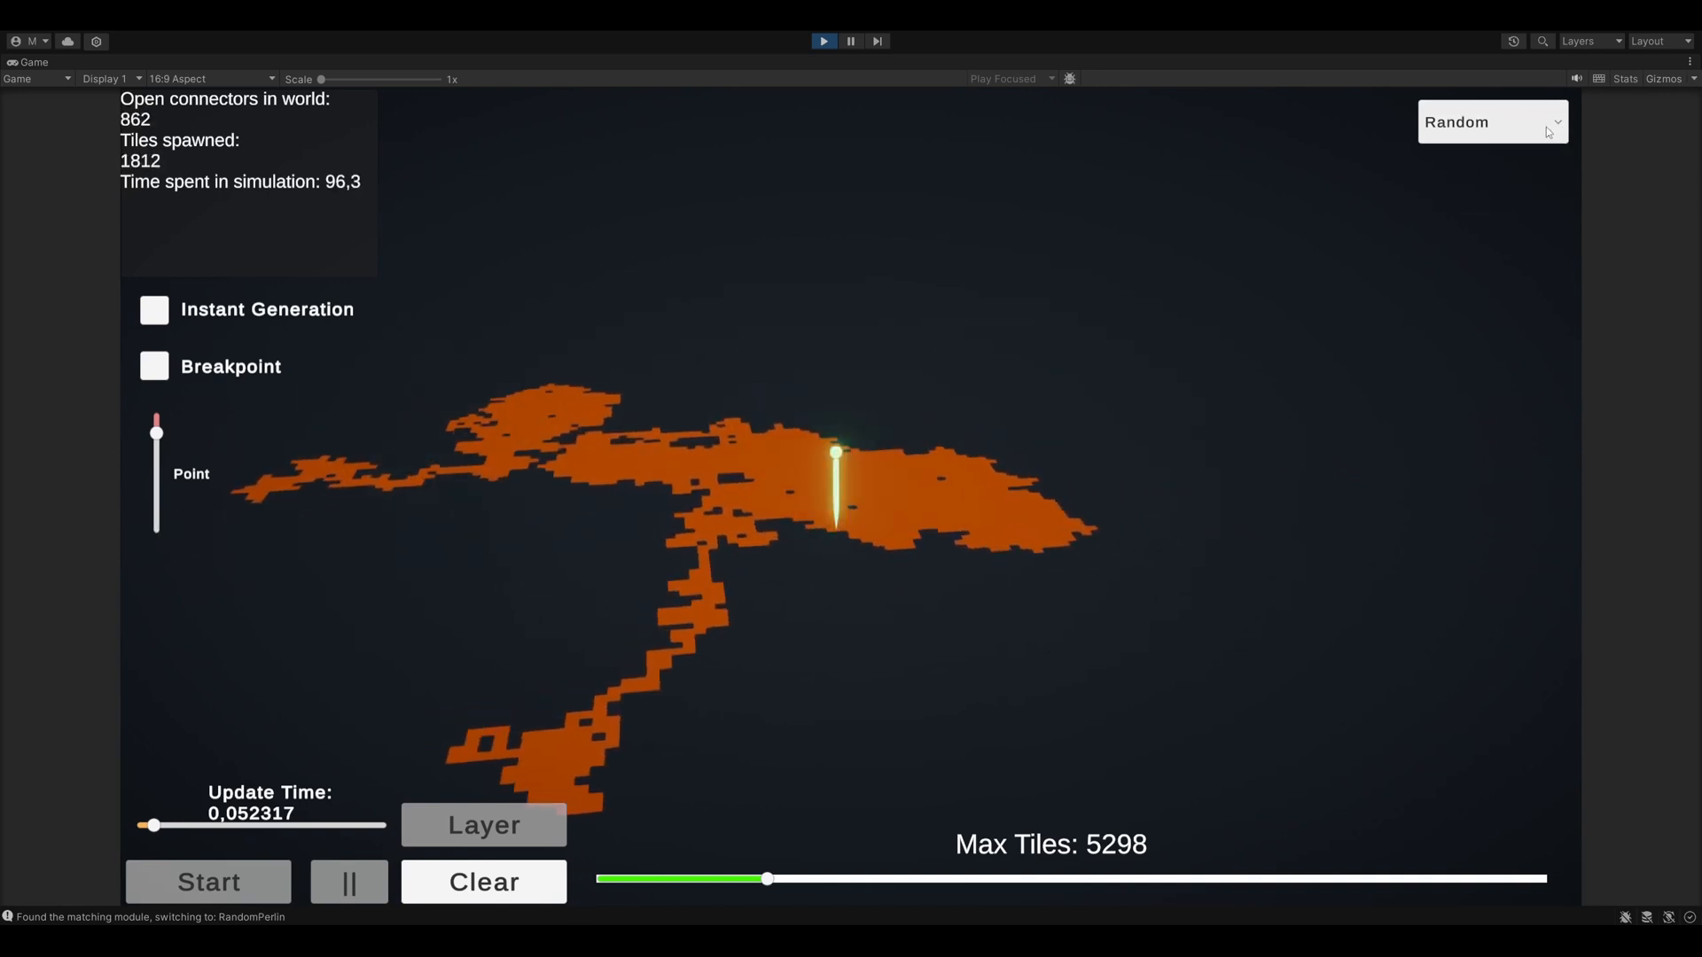
left_click(1491, 120)
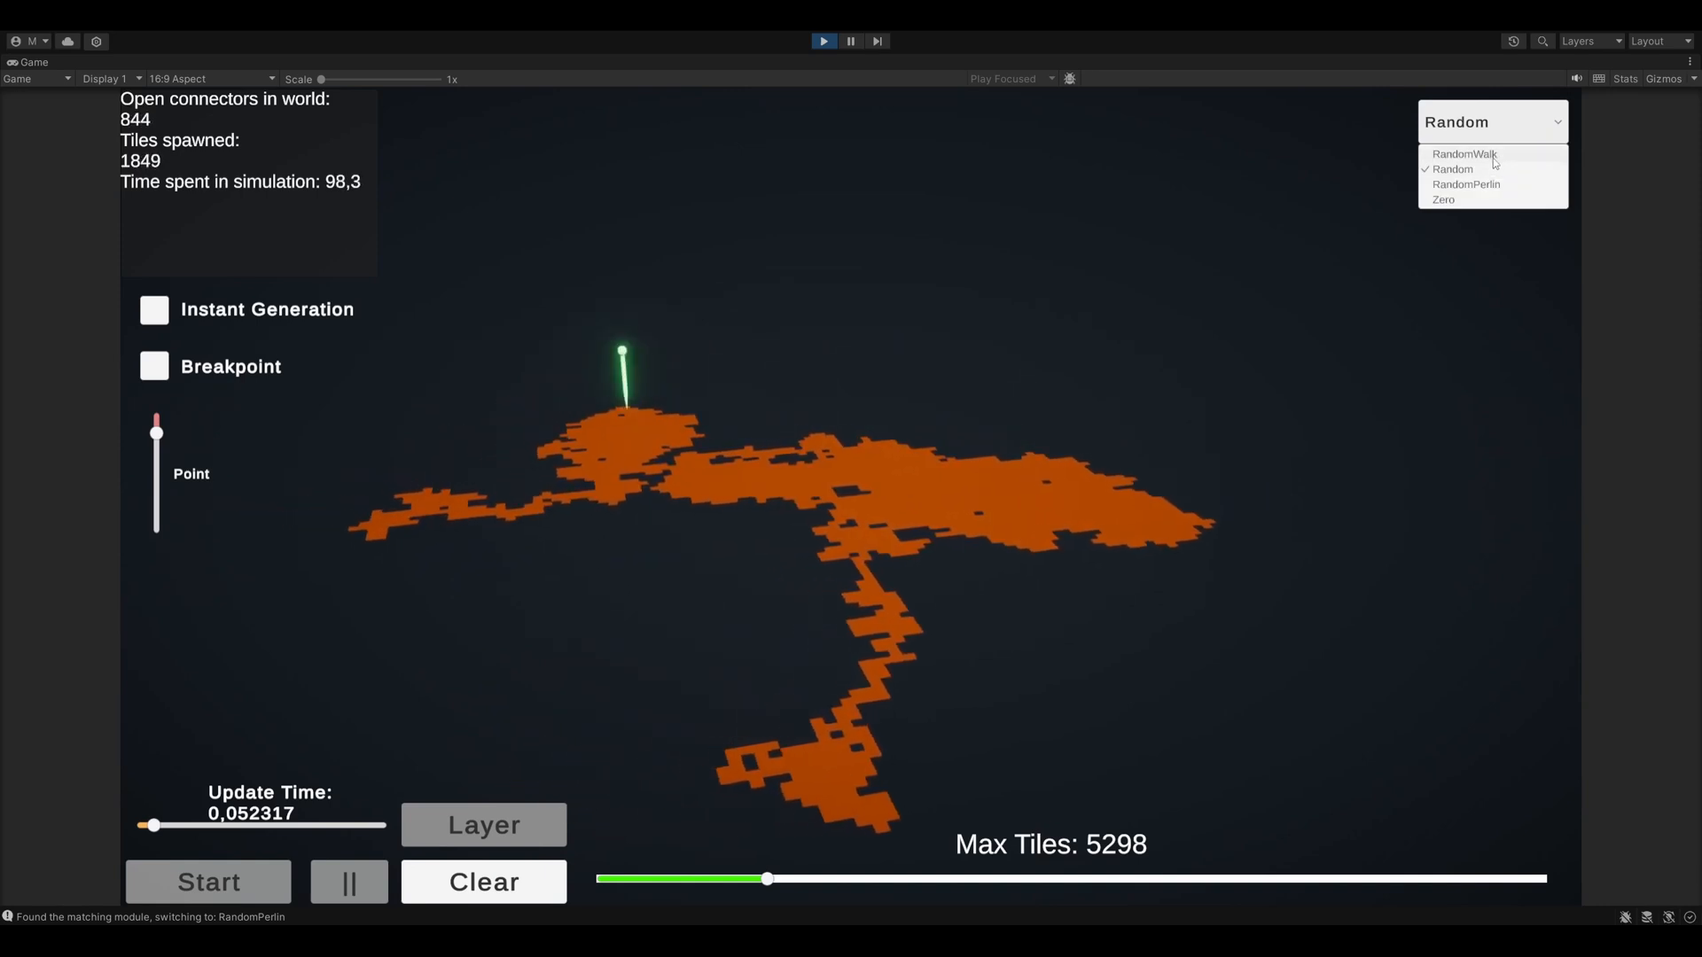
left_click(1463, 154)
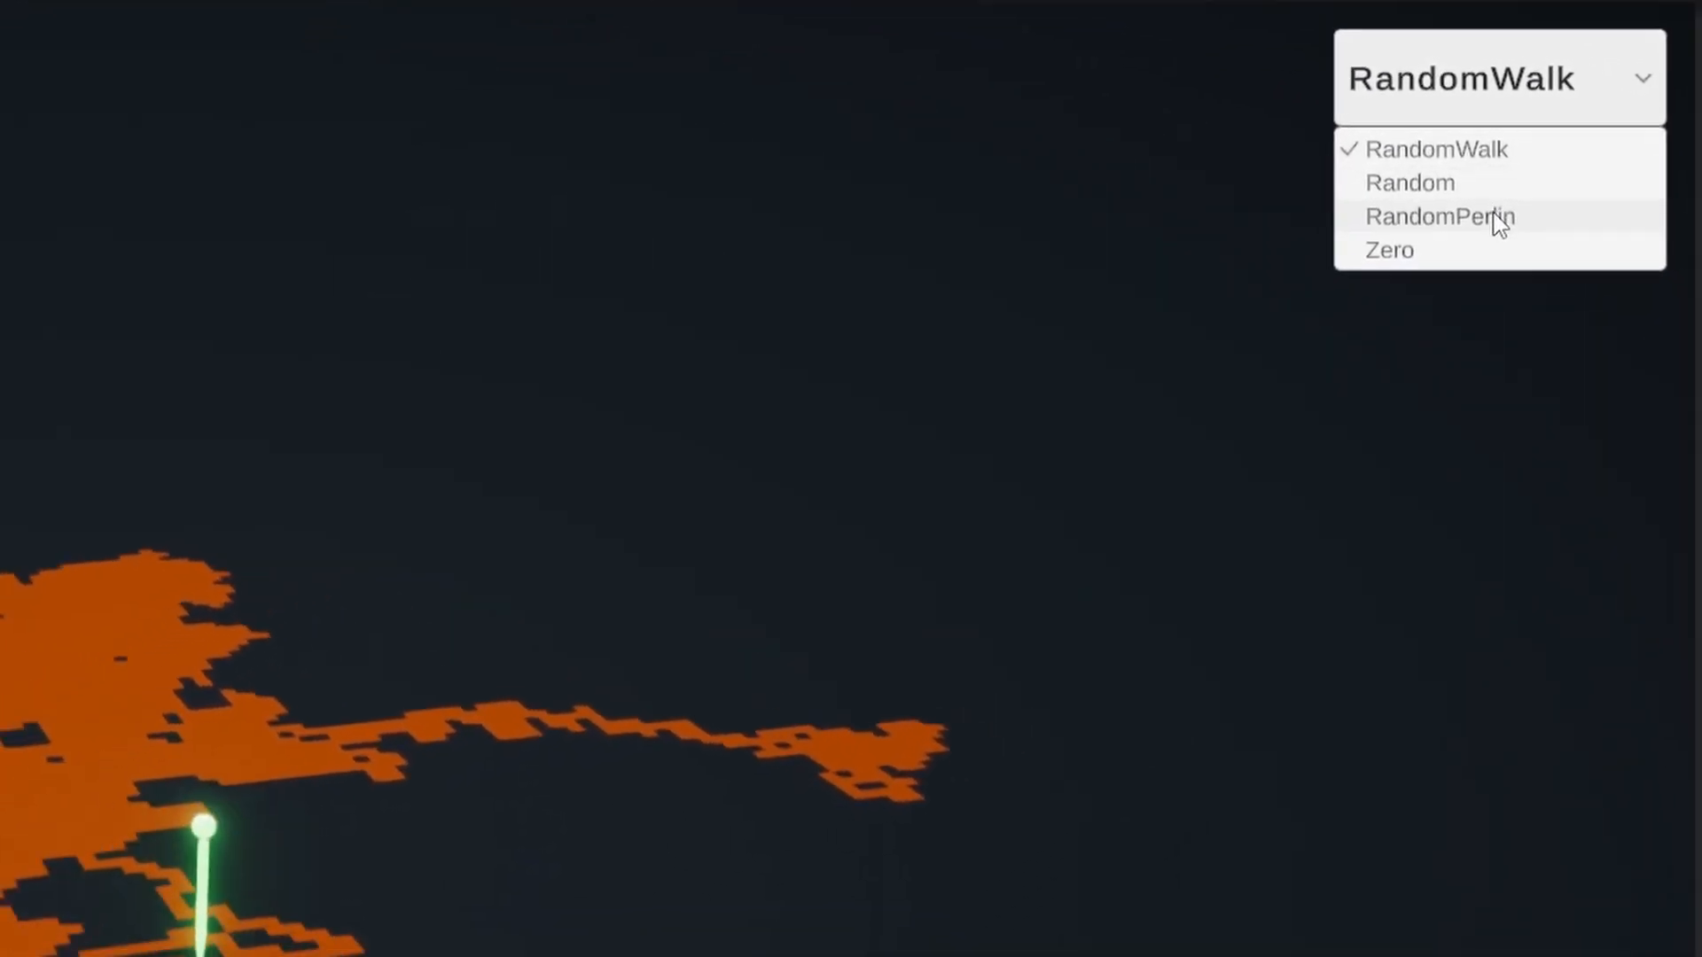
left_click(1440, 217)
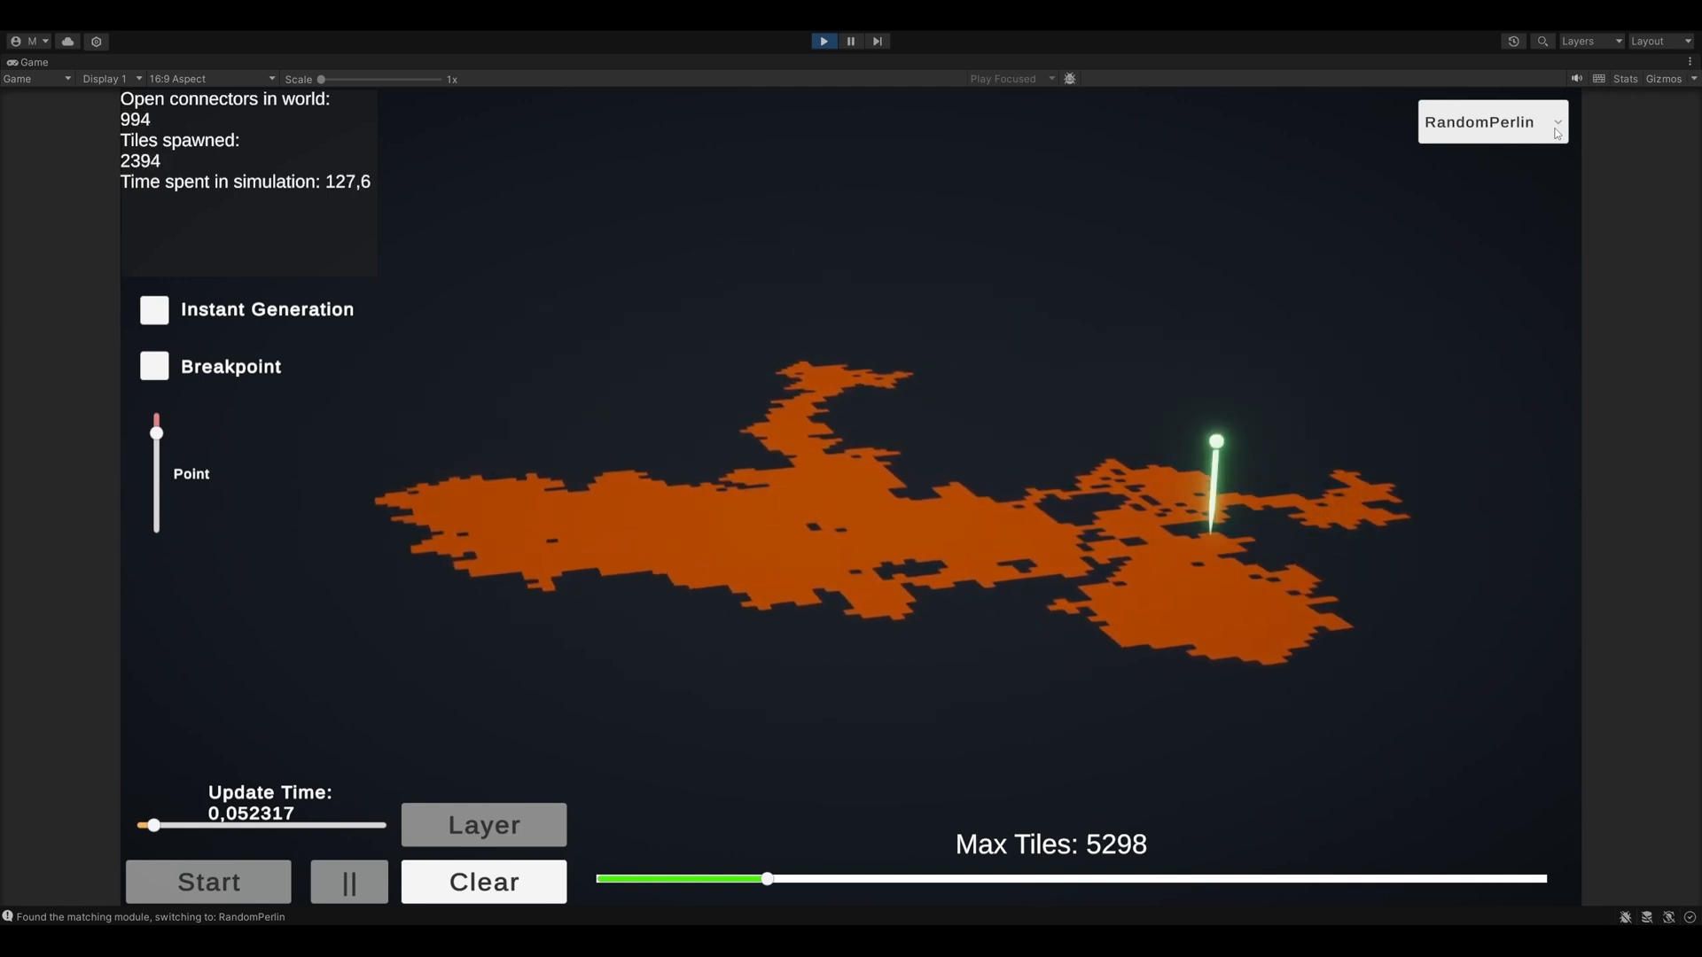
- Start a hexagonal tile map generation from the walker with Max Tiles at 1200
left_click(1490, 123)
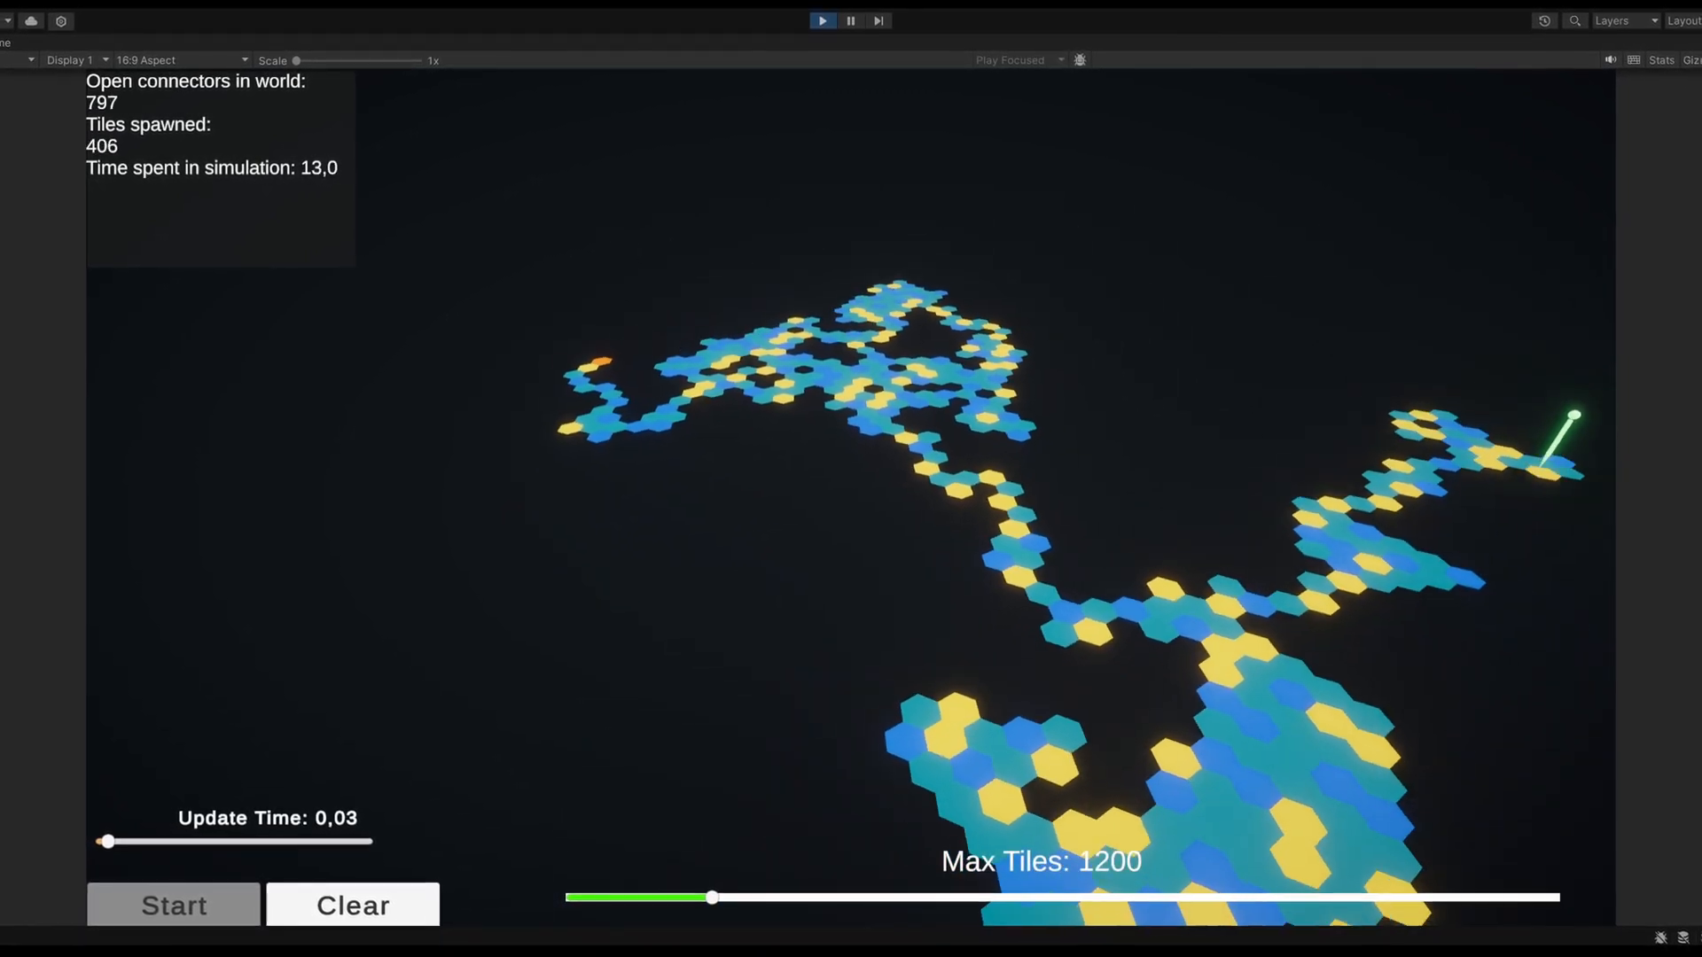
left_click(1397, 118)
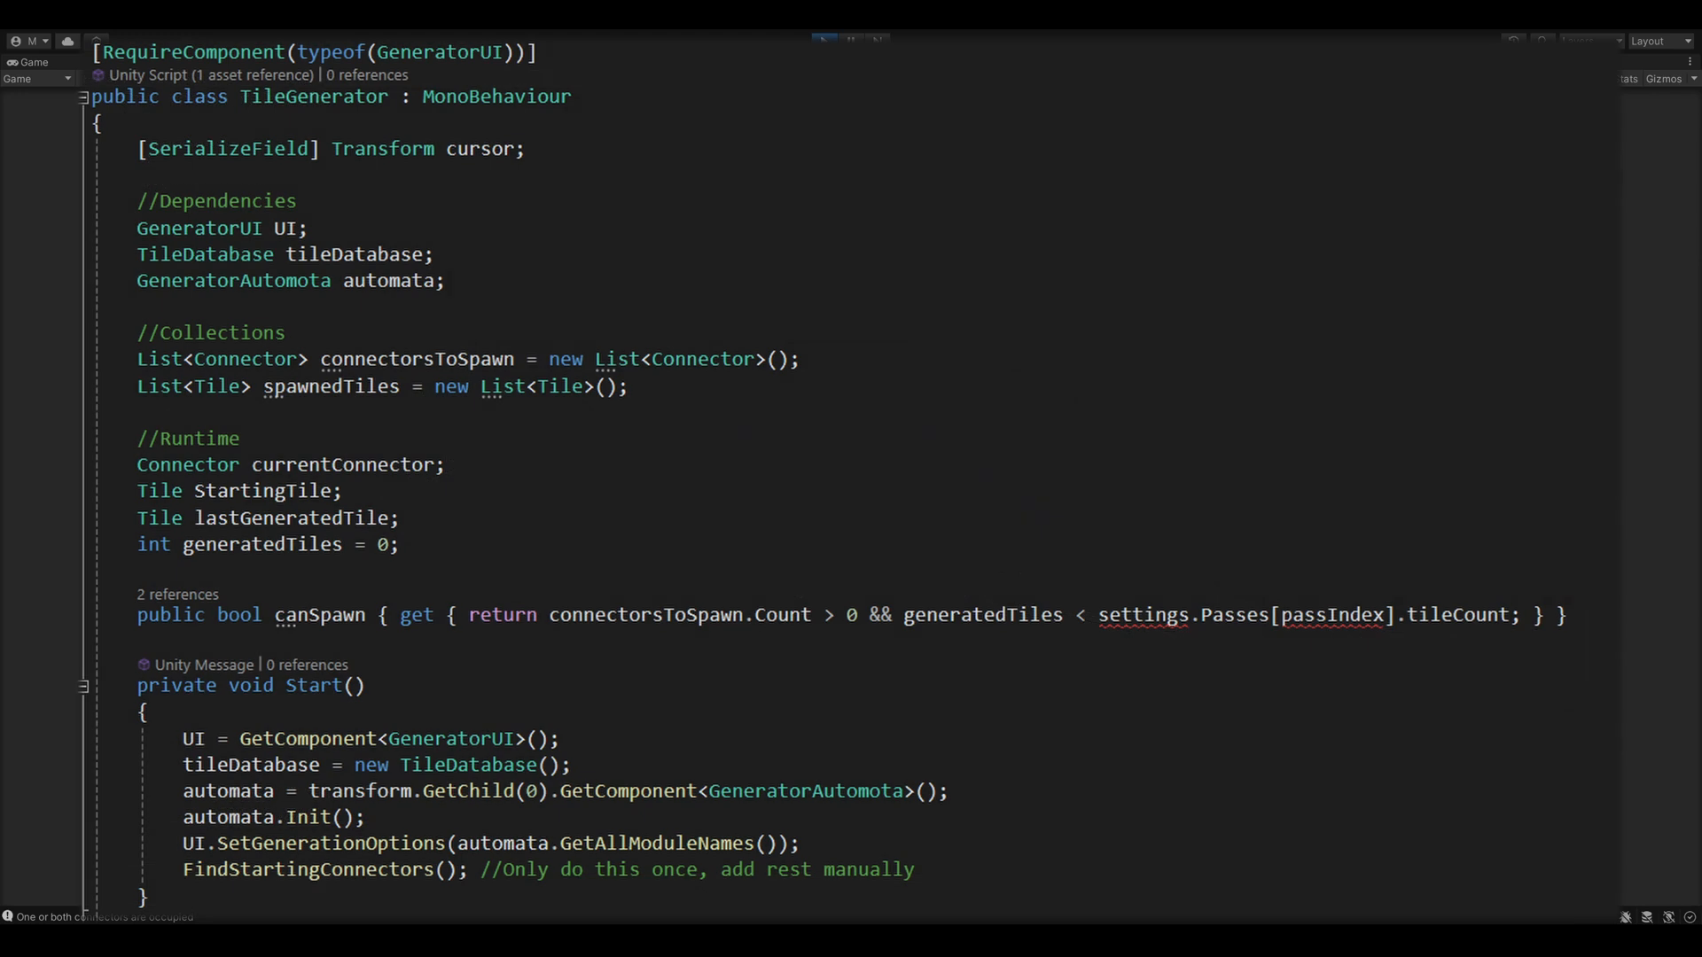
- Run a new hexagonal generation in Play mode until it reaches the 1200-tile cap
left_click(822, 41)
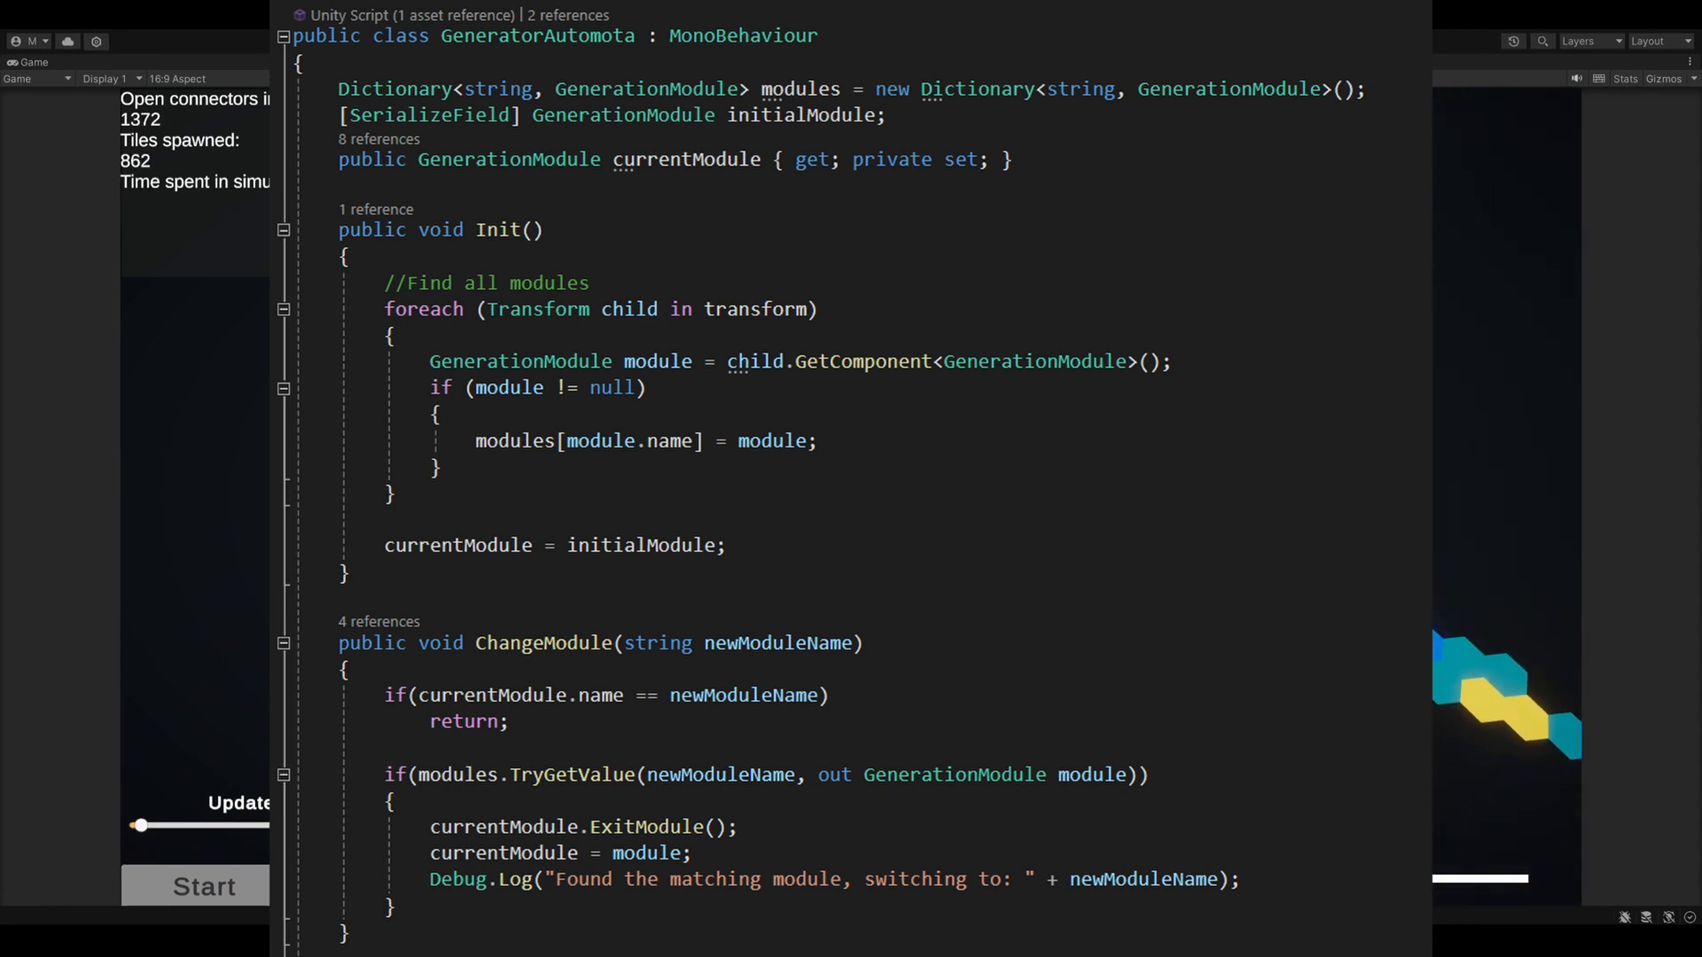
left_click(202, 887)
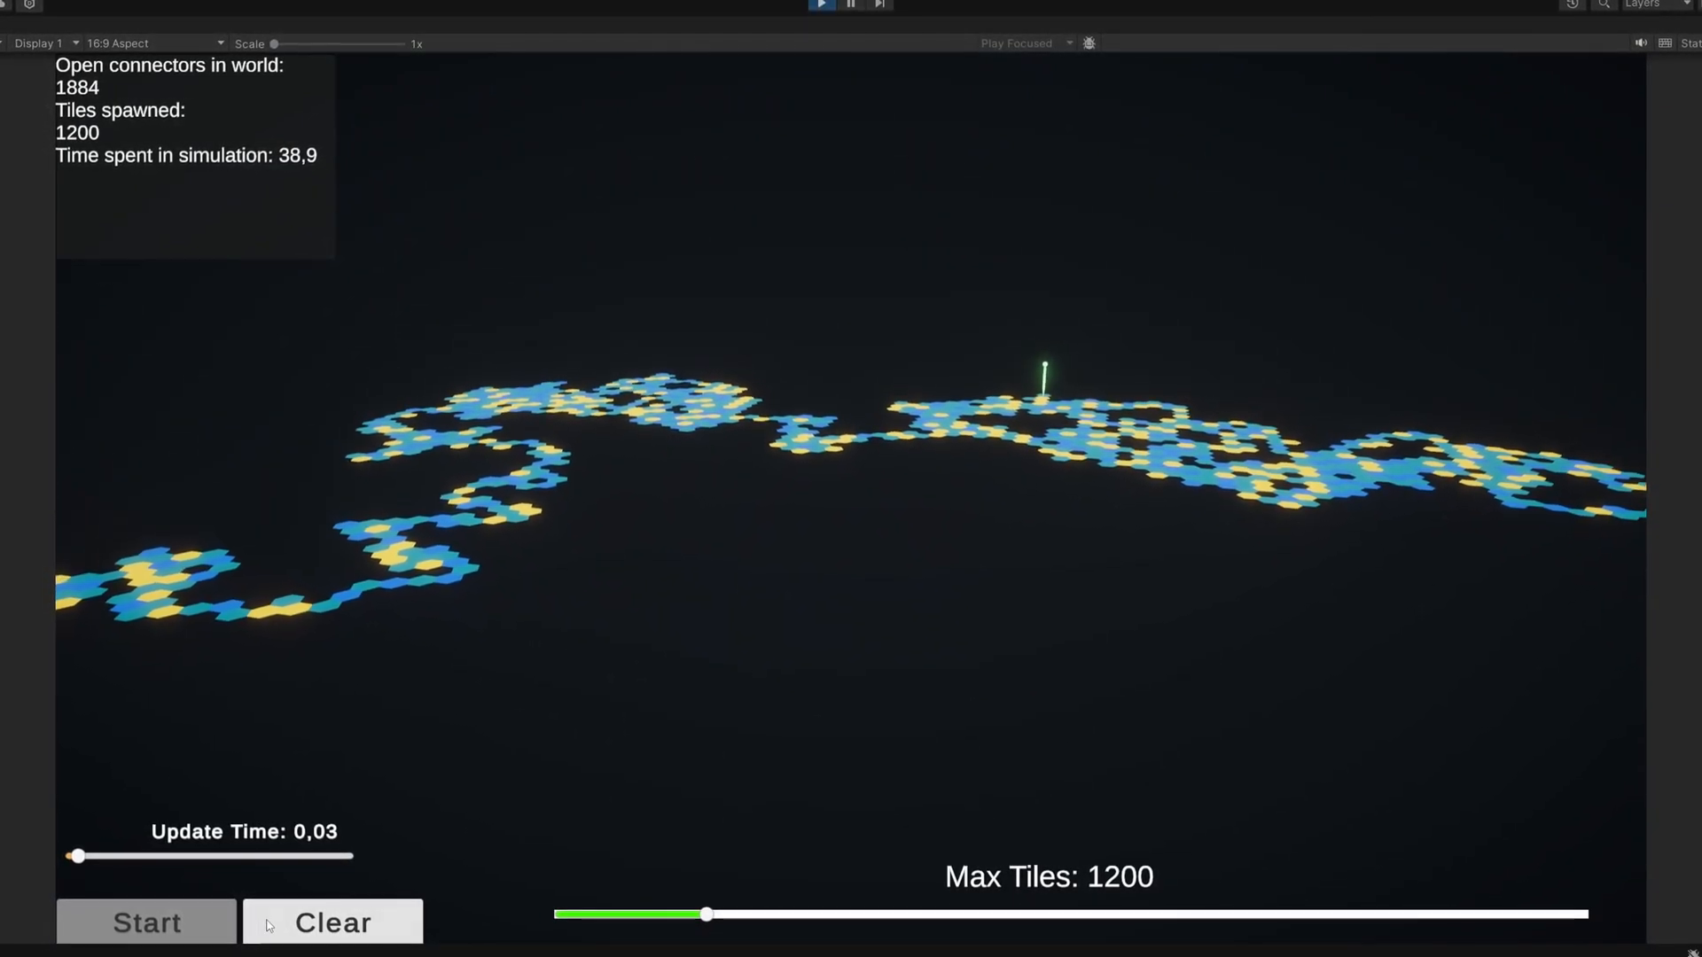
- Start a new run growing branching white 3D corridor pieces from the walker
left_click(331, 922)
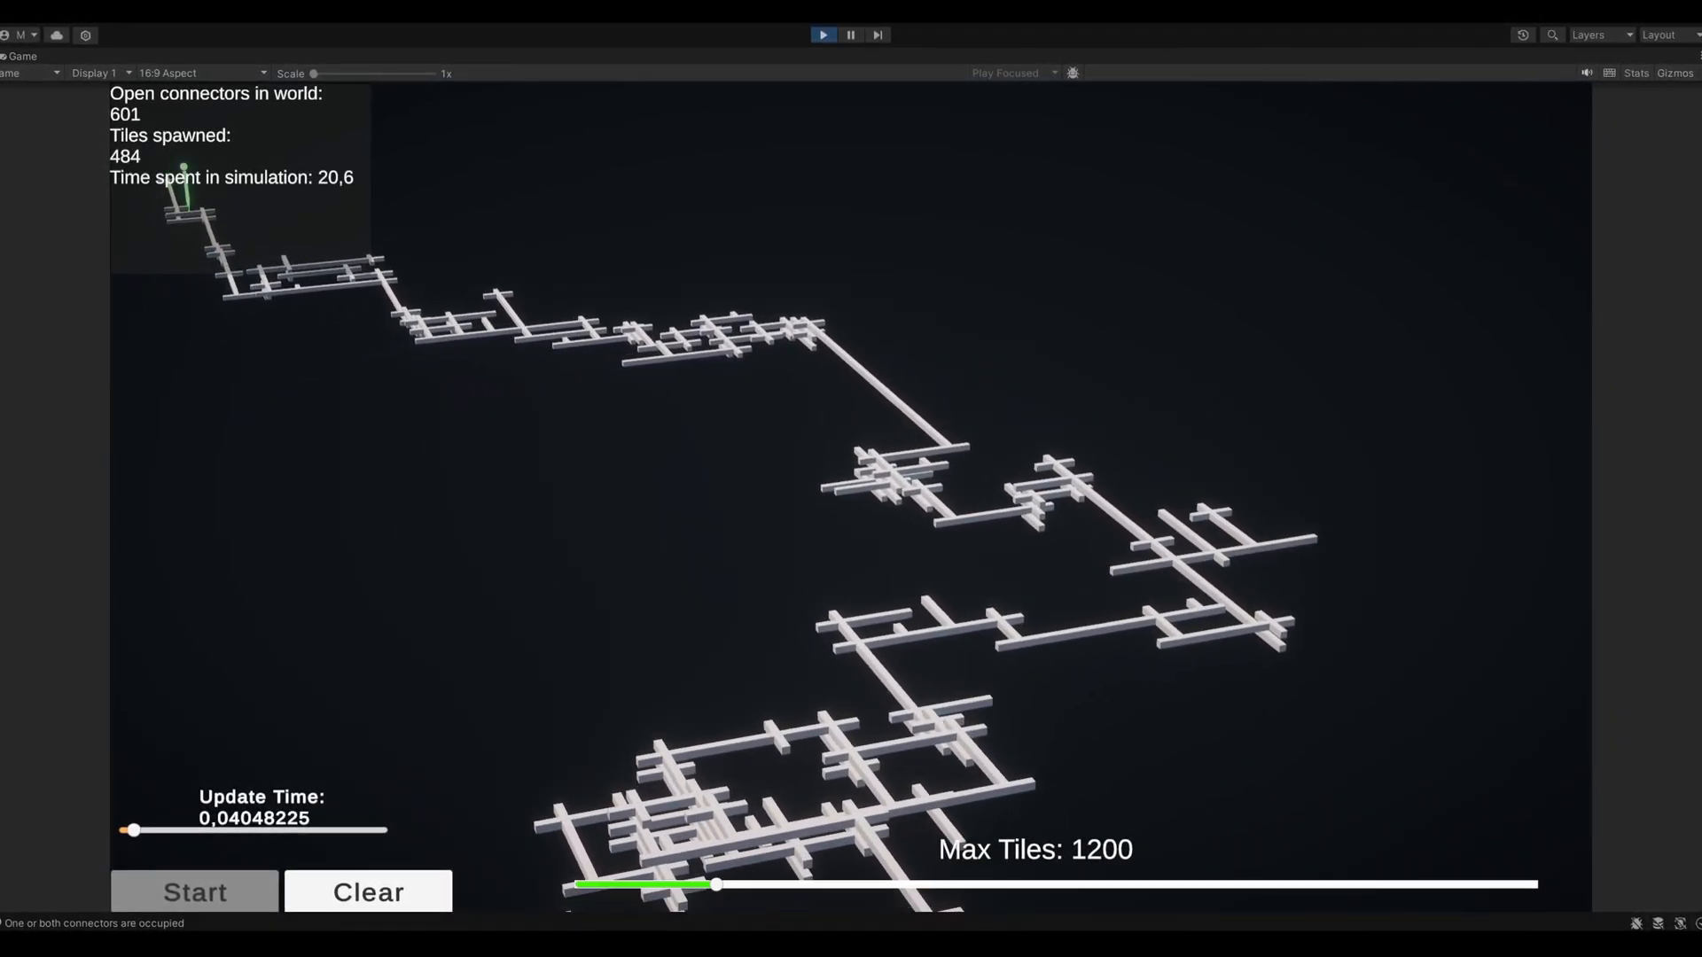
- Start a fresh run growing an orange square-tile map beneath the walker
left_click(366, 892)
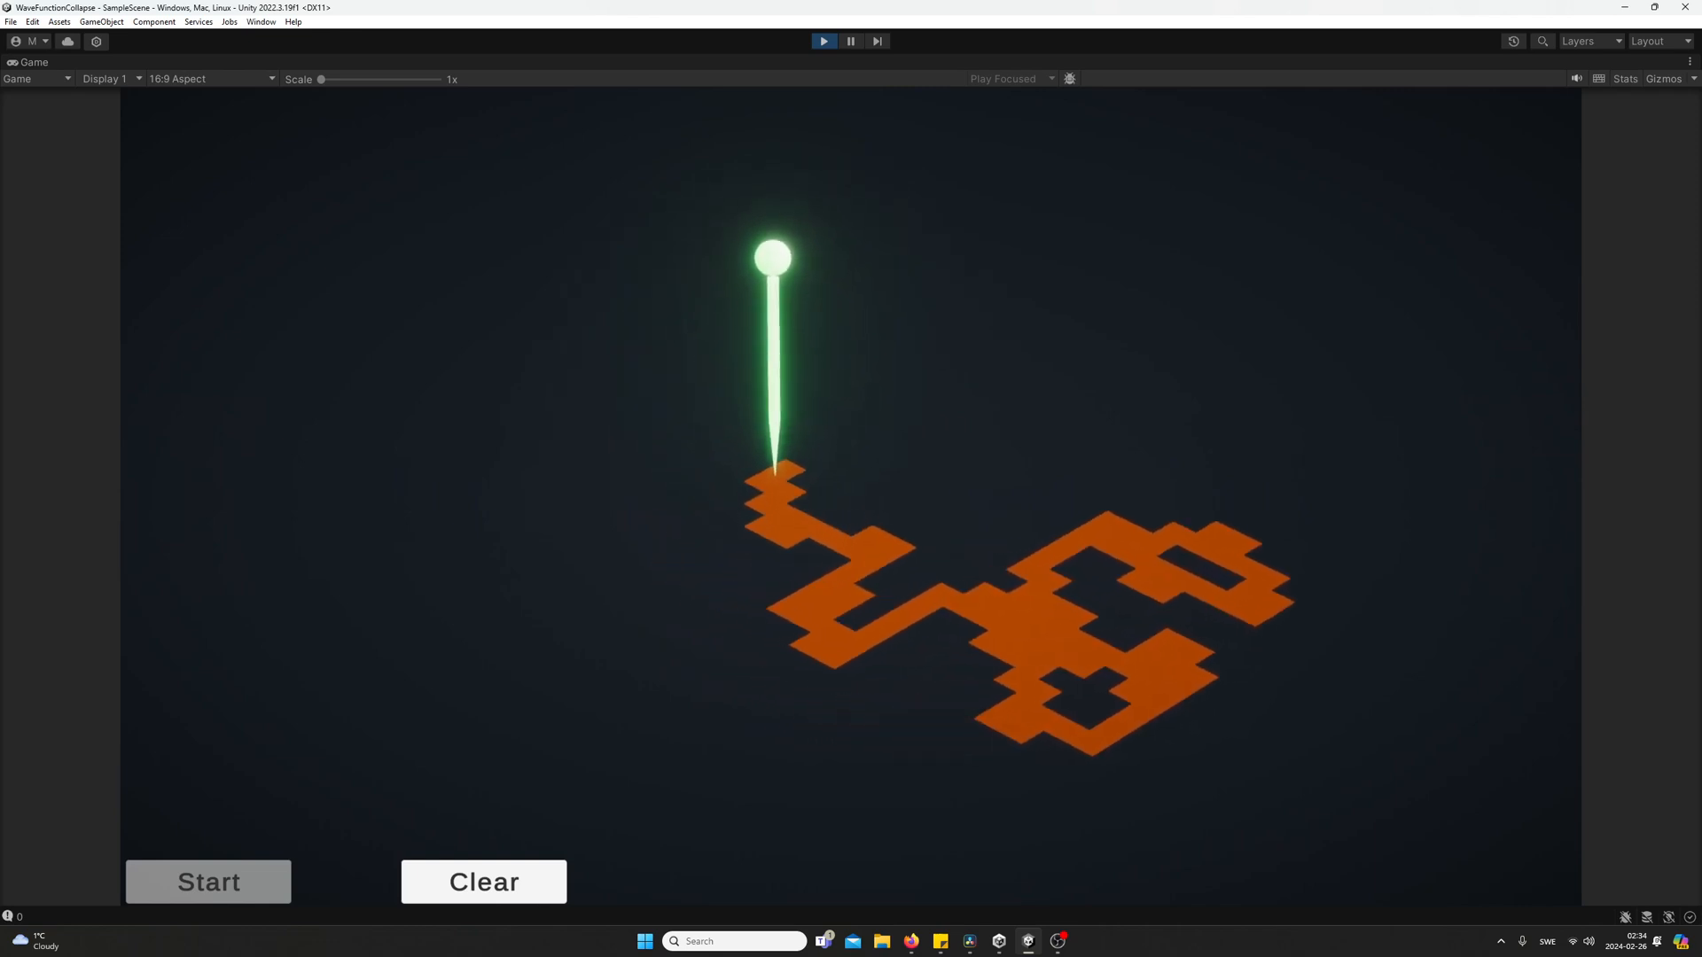
- Exit Play mode and show the QuadConnector, FlatHex and PlaneTile objects in the Scene view
left_click(207, 881)
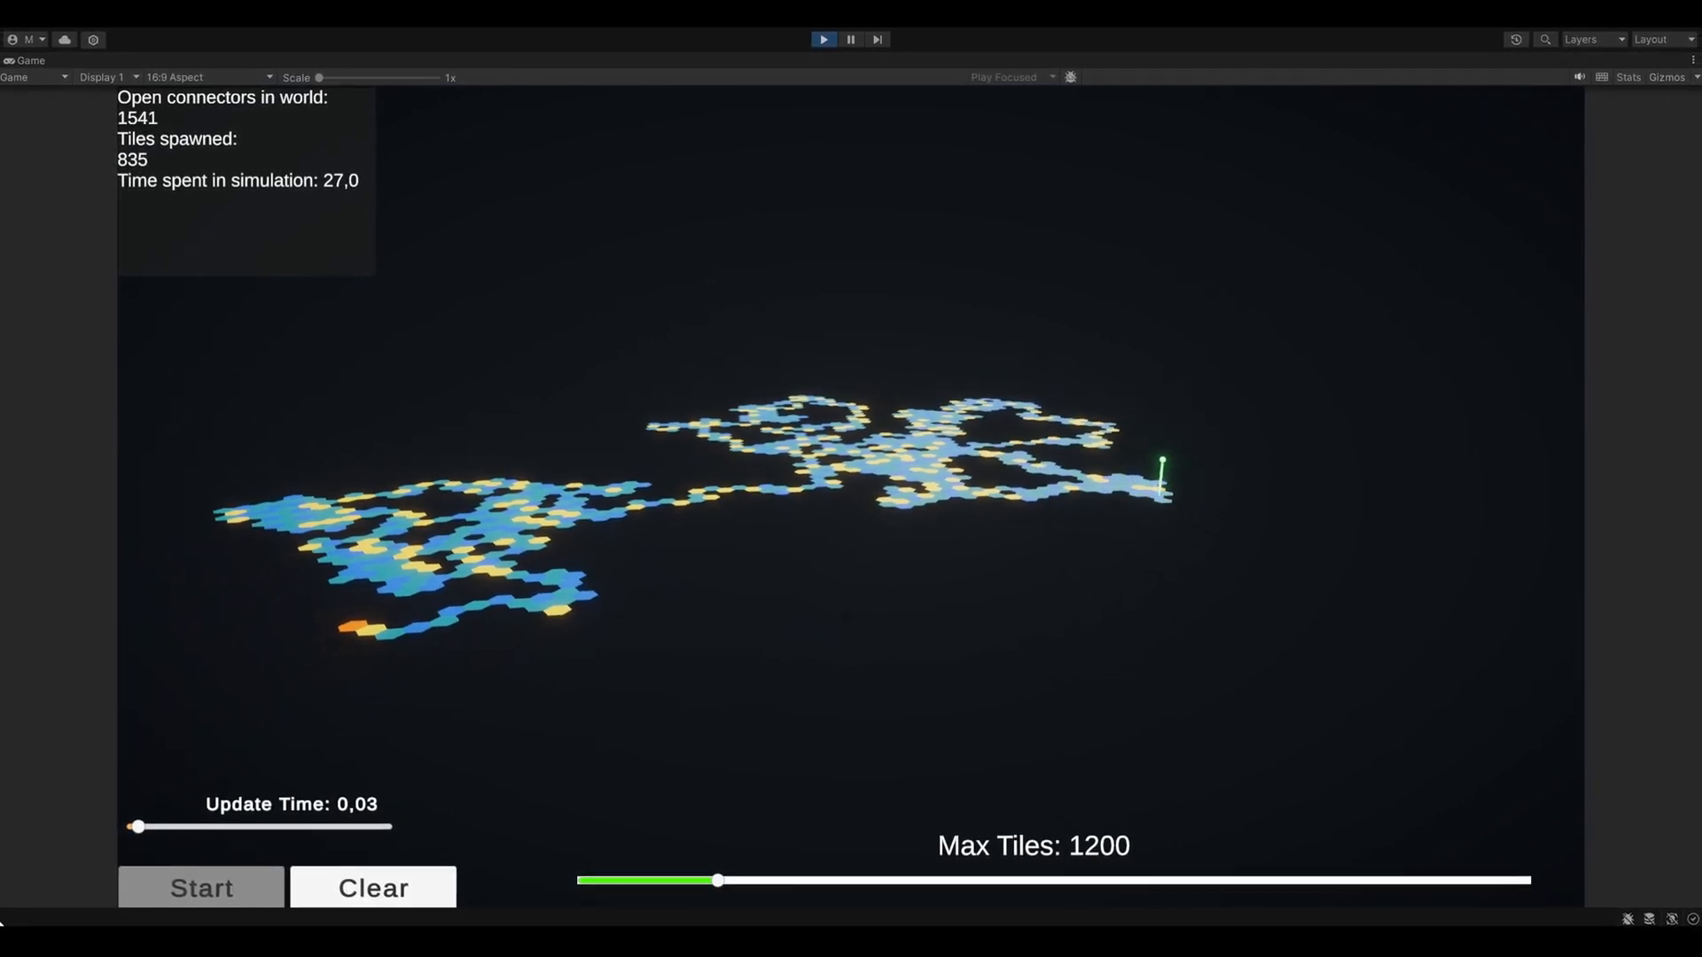
left_click(246, 62)
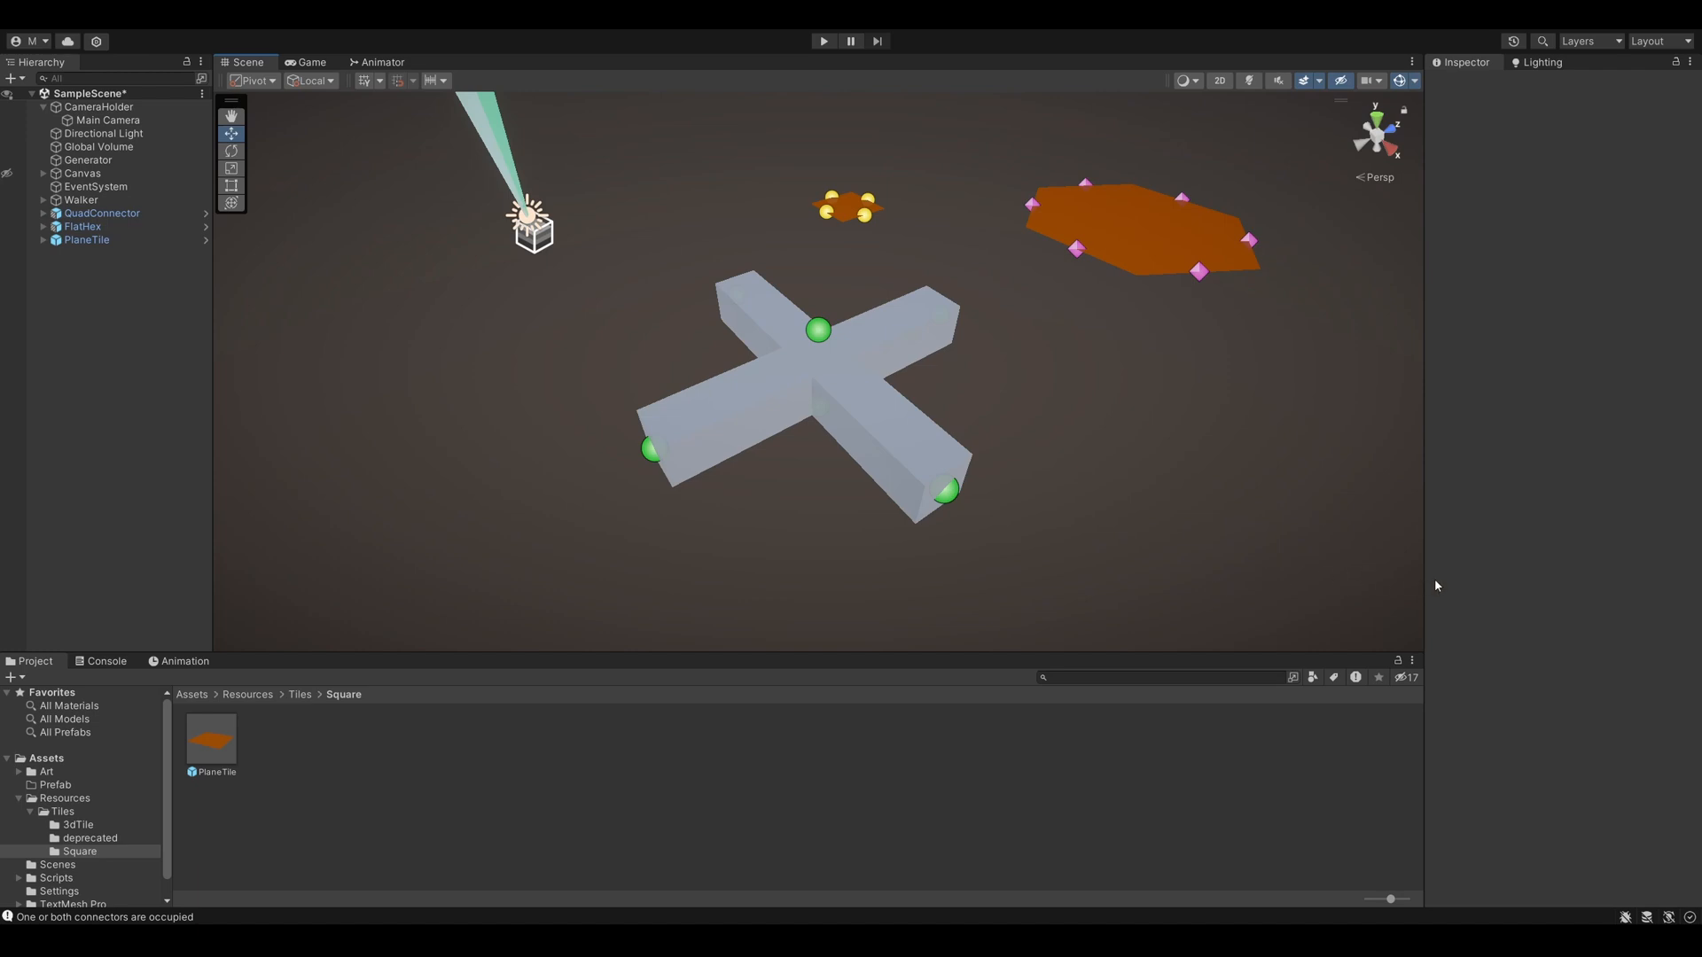
- Inspect FlatHex, QuadConnector and Connector ID 33, then expand the prefabs' connector children
left_click(1138, 223)
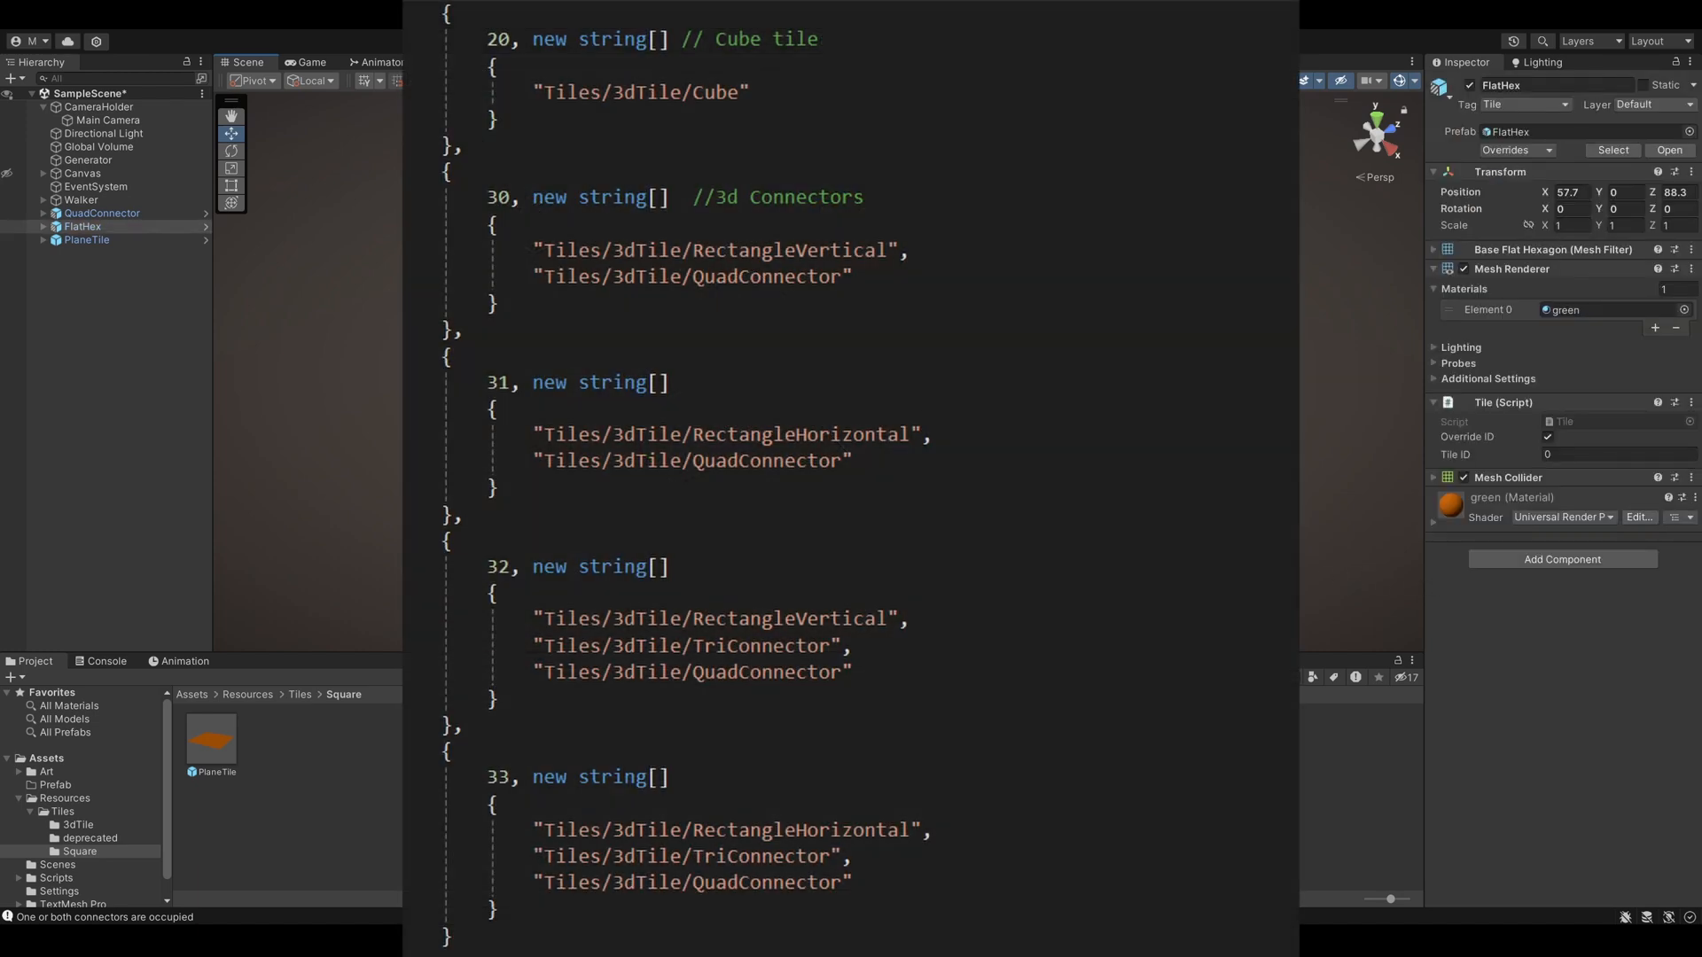
left_click(103, 213)
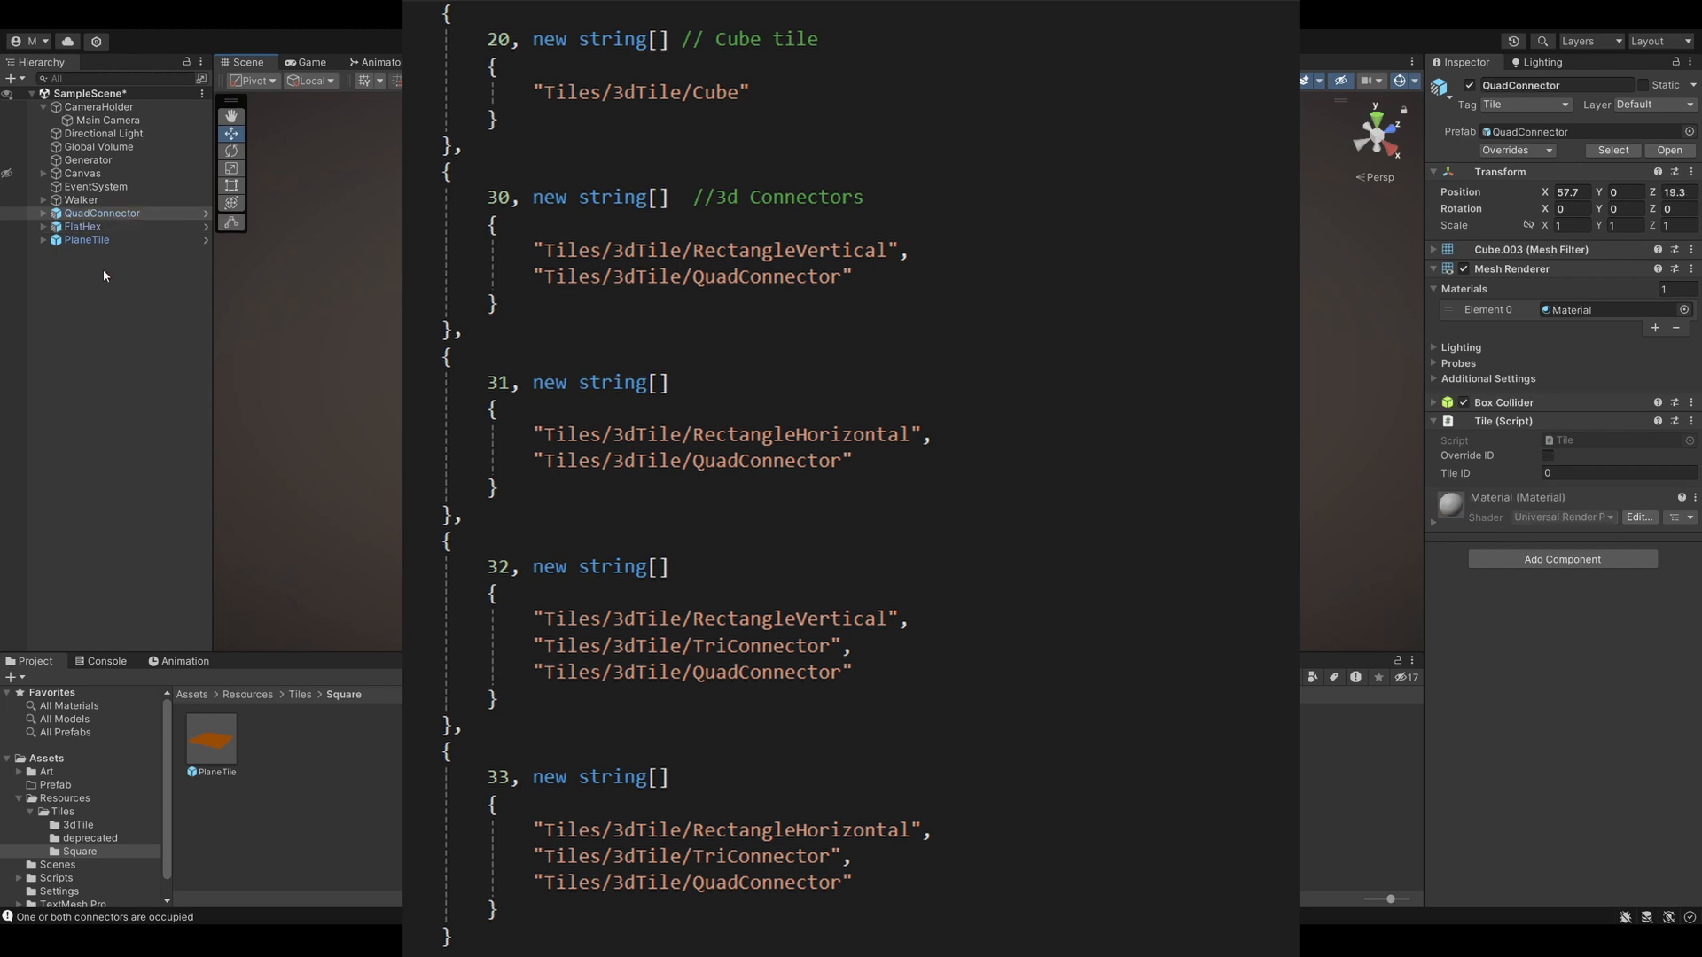
left_click(103, 225)
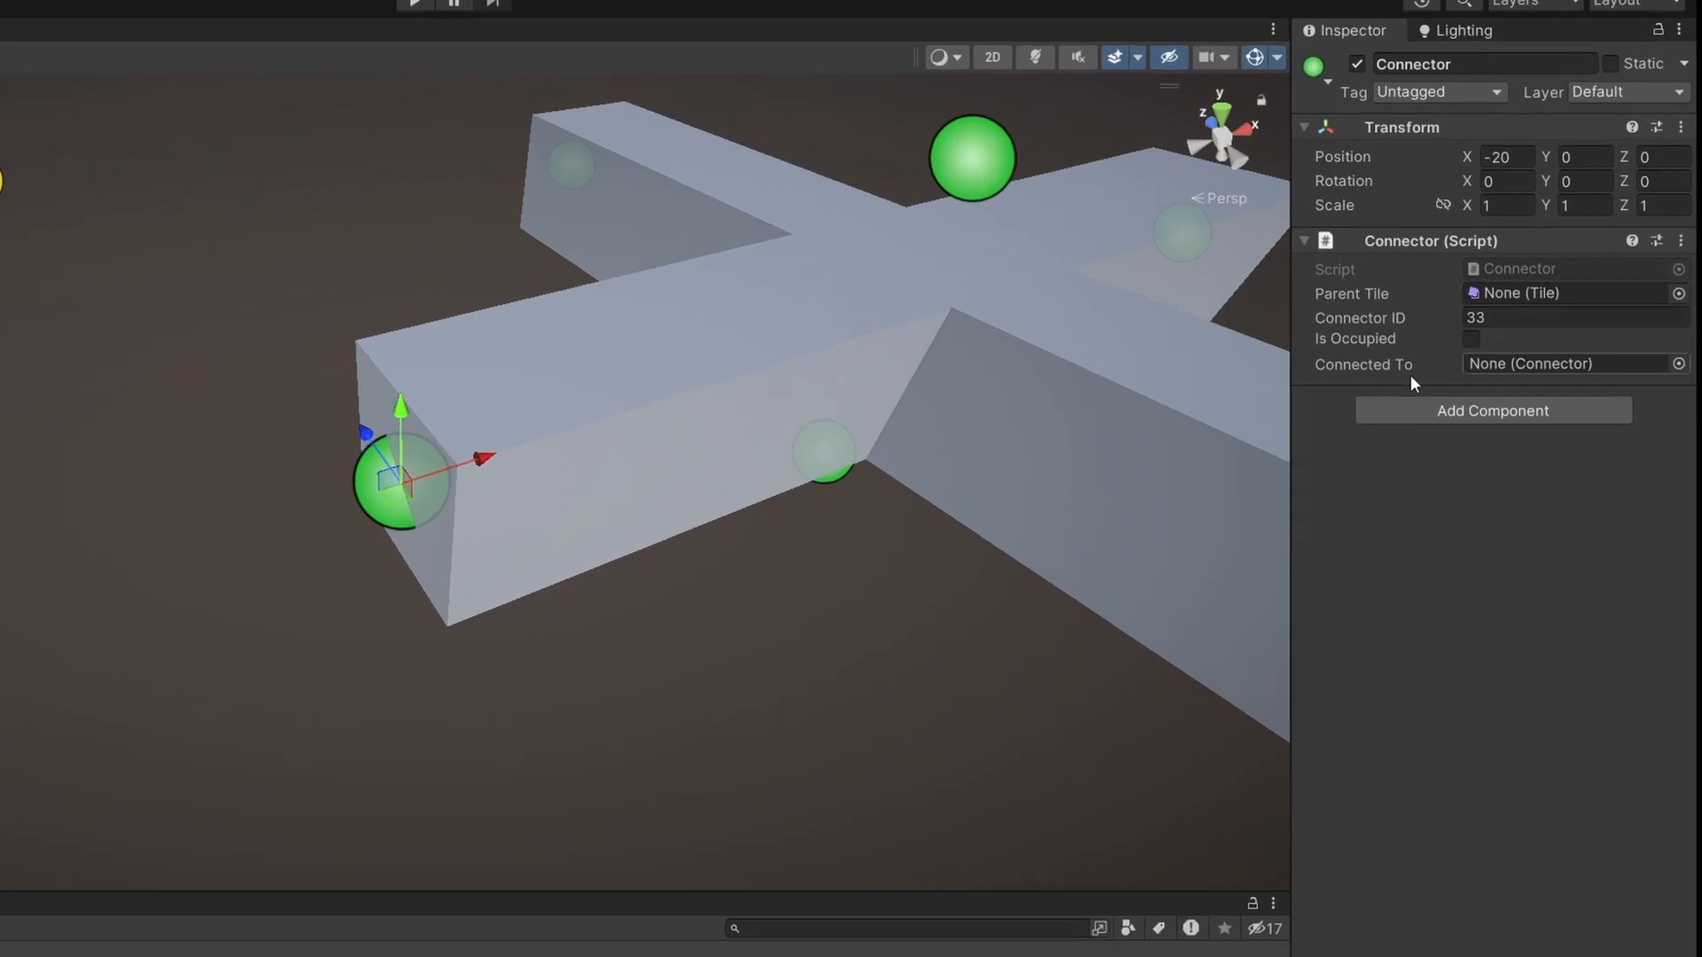
left_click(970, 160)
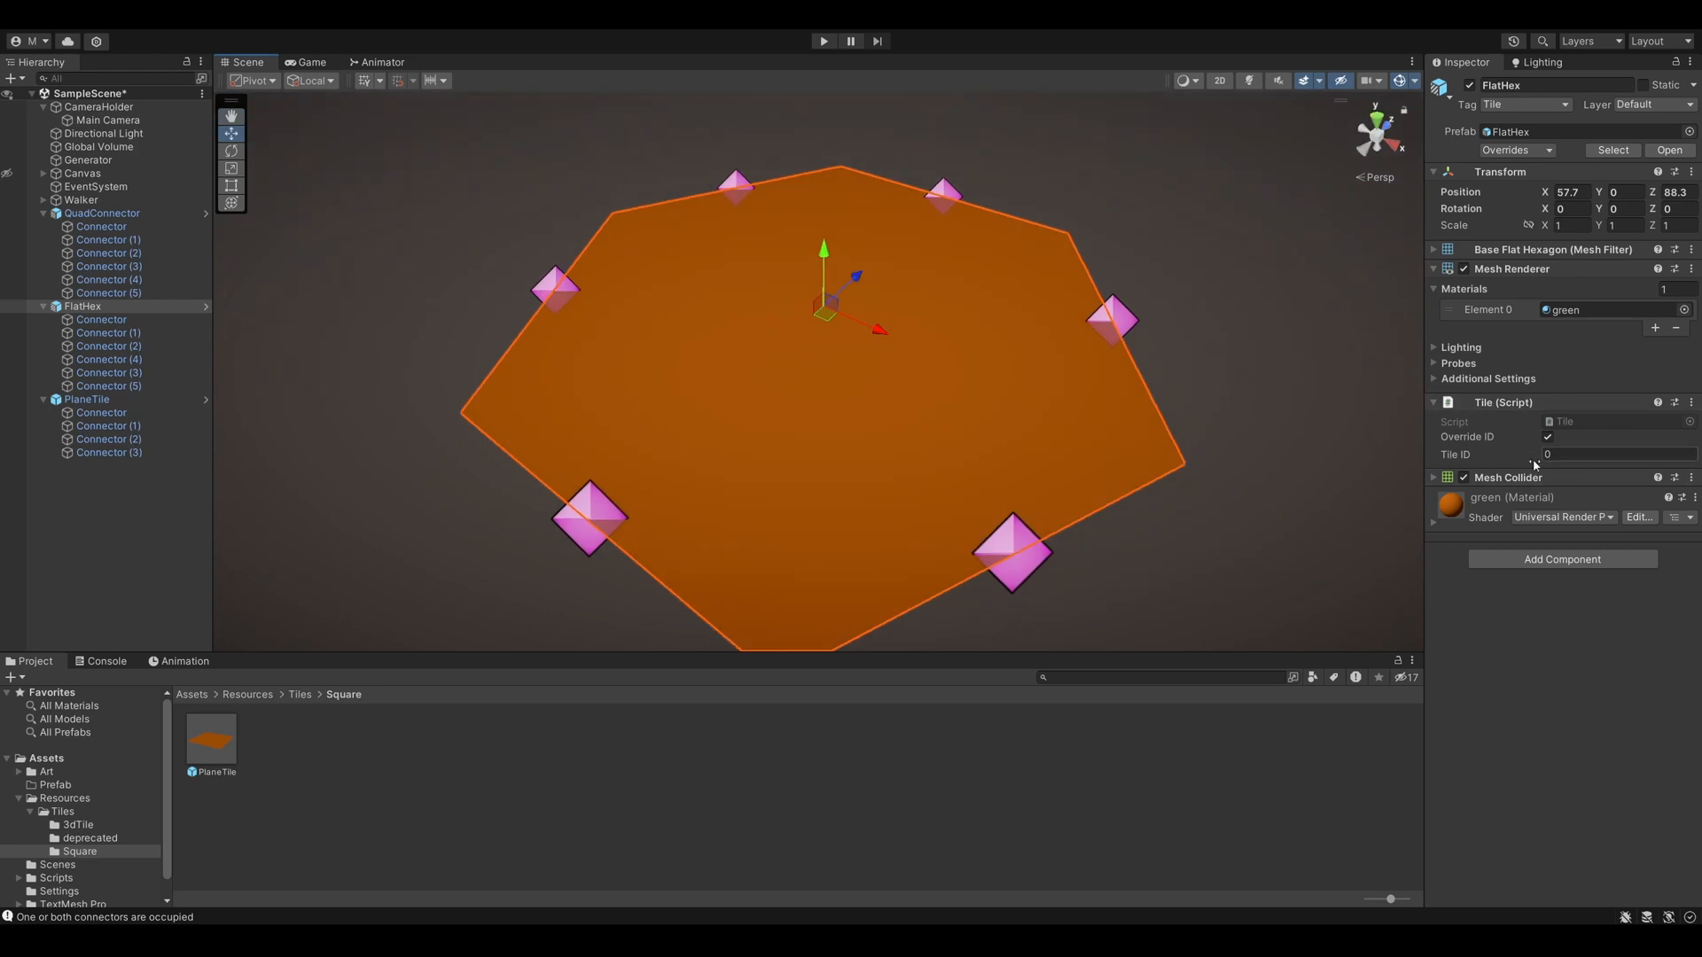
left_click(85, 399)
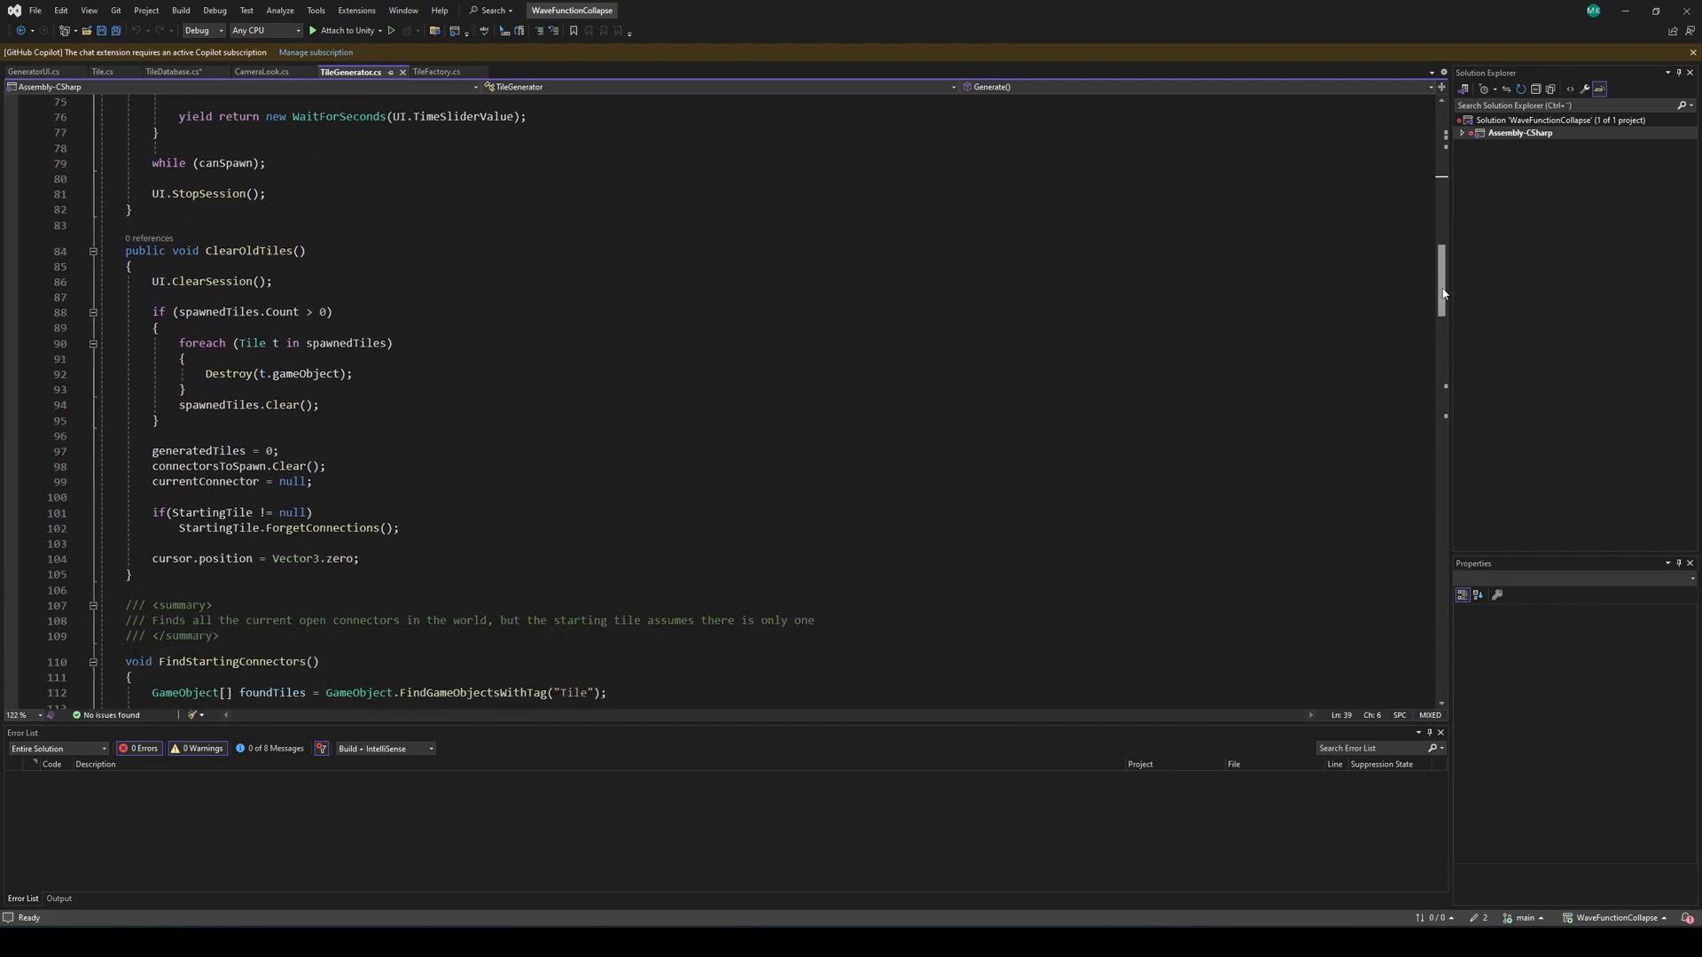
scroll("down", 3)
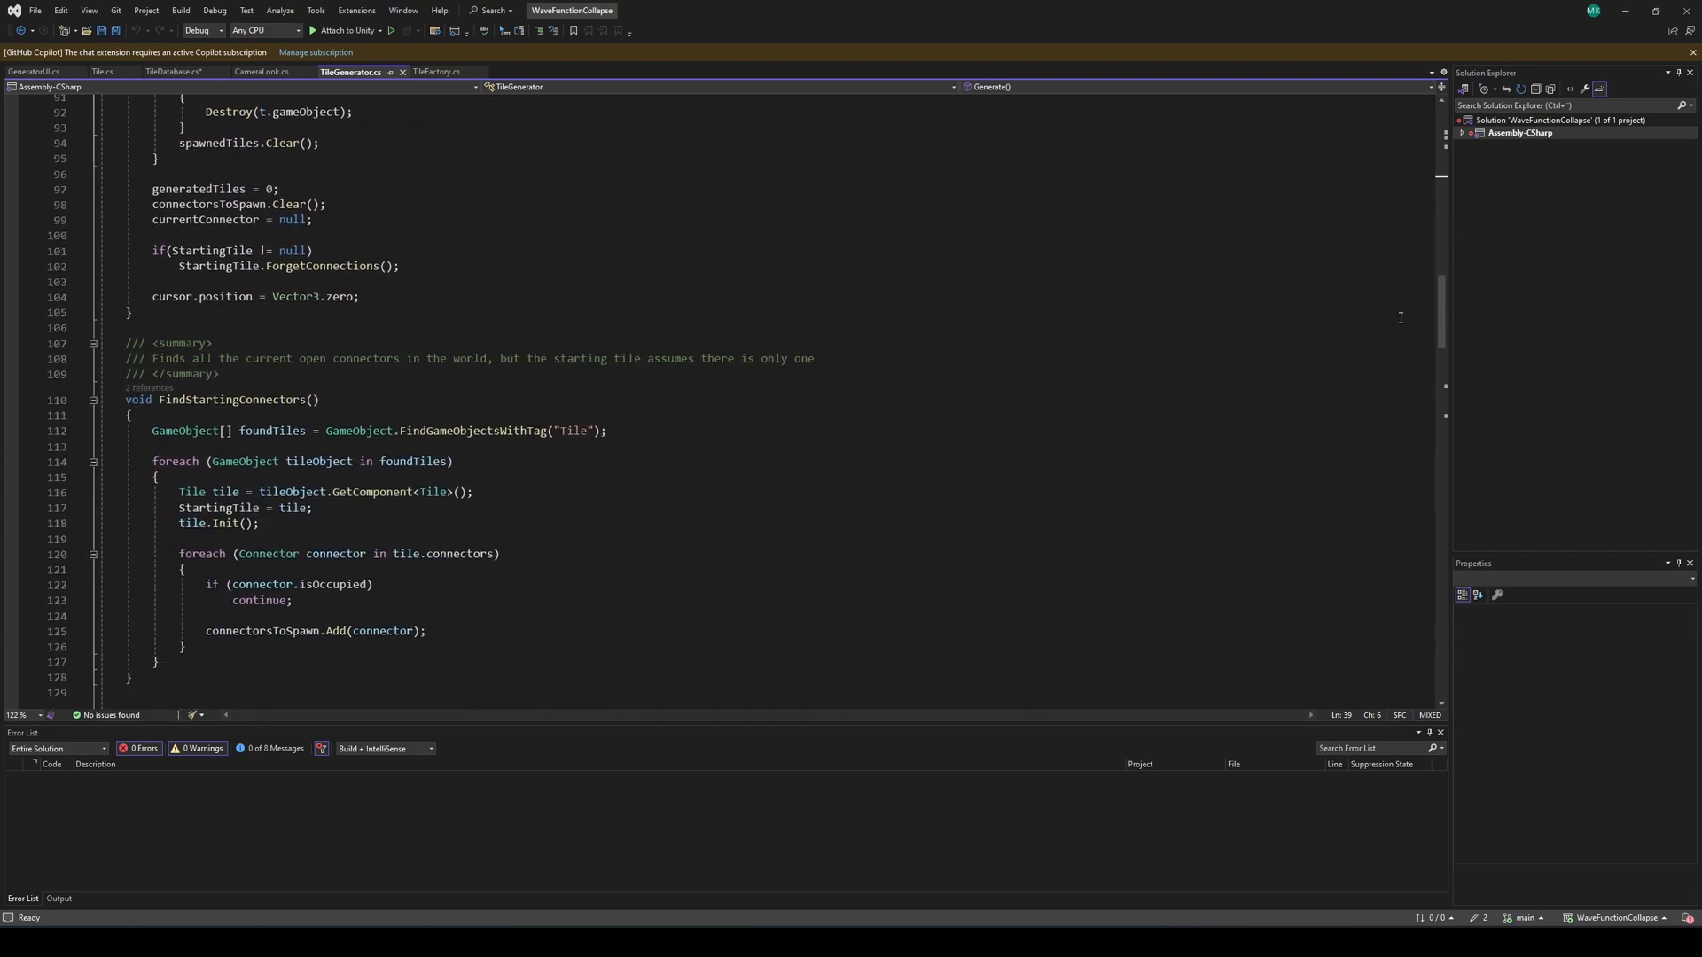
scroll("down", 3)
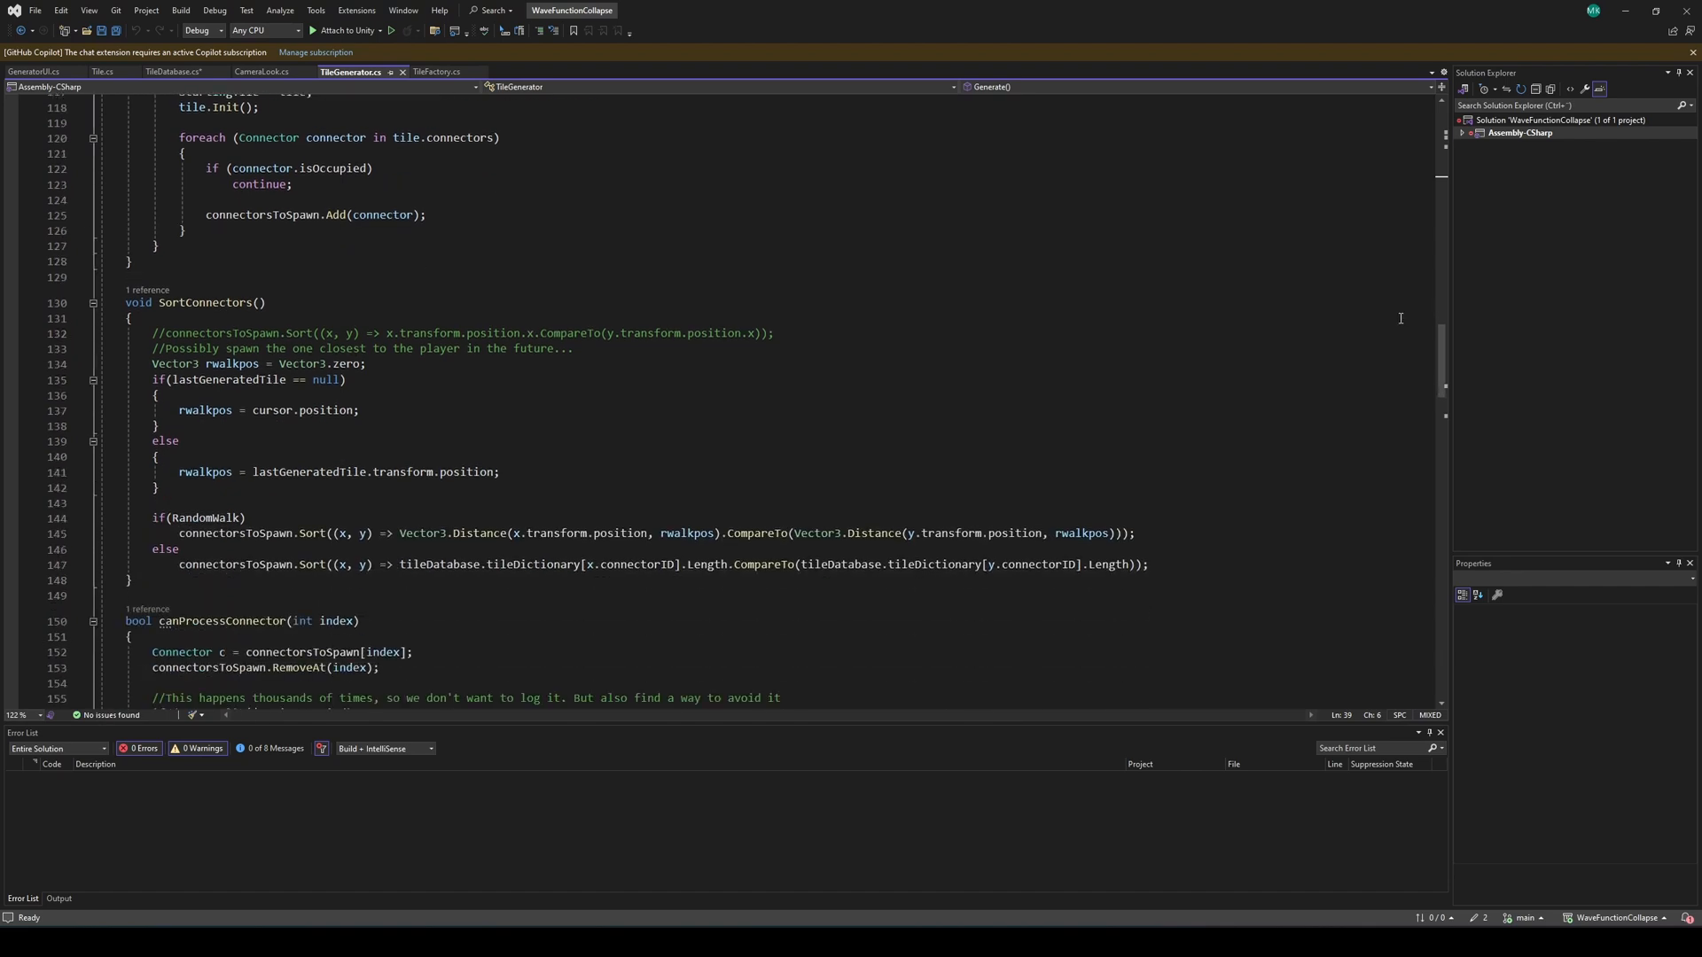
scroll("down", 3)
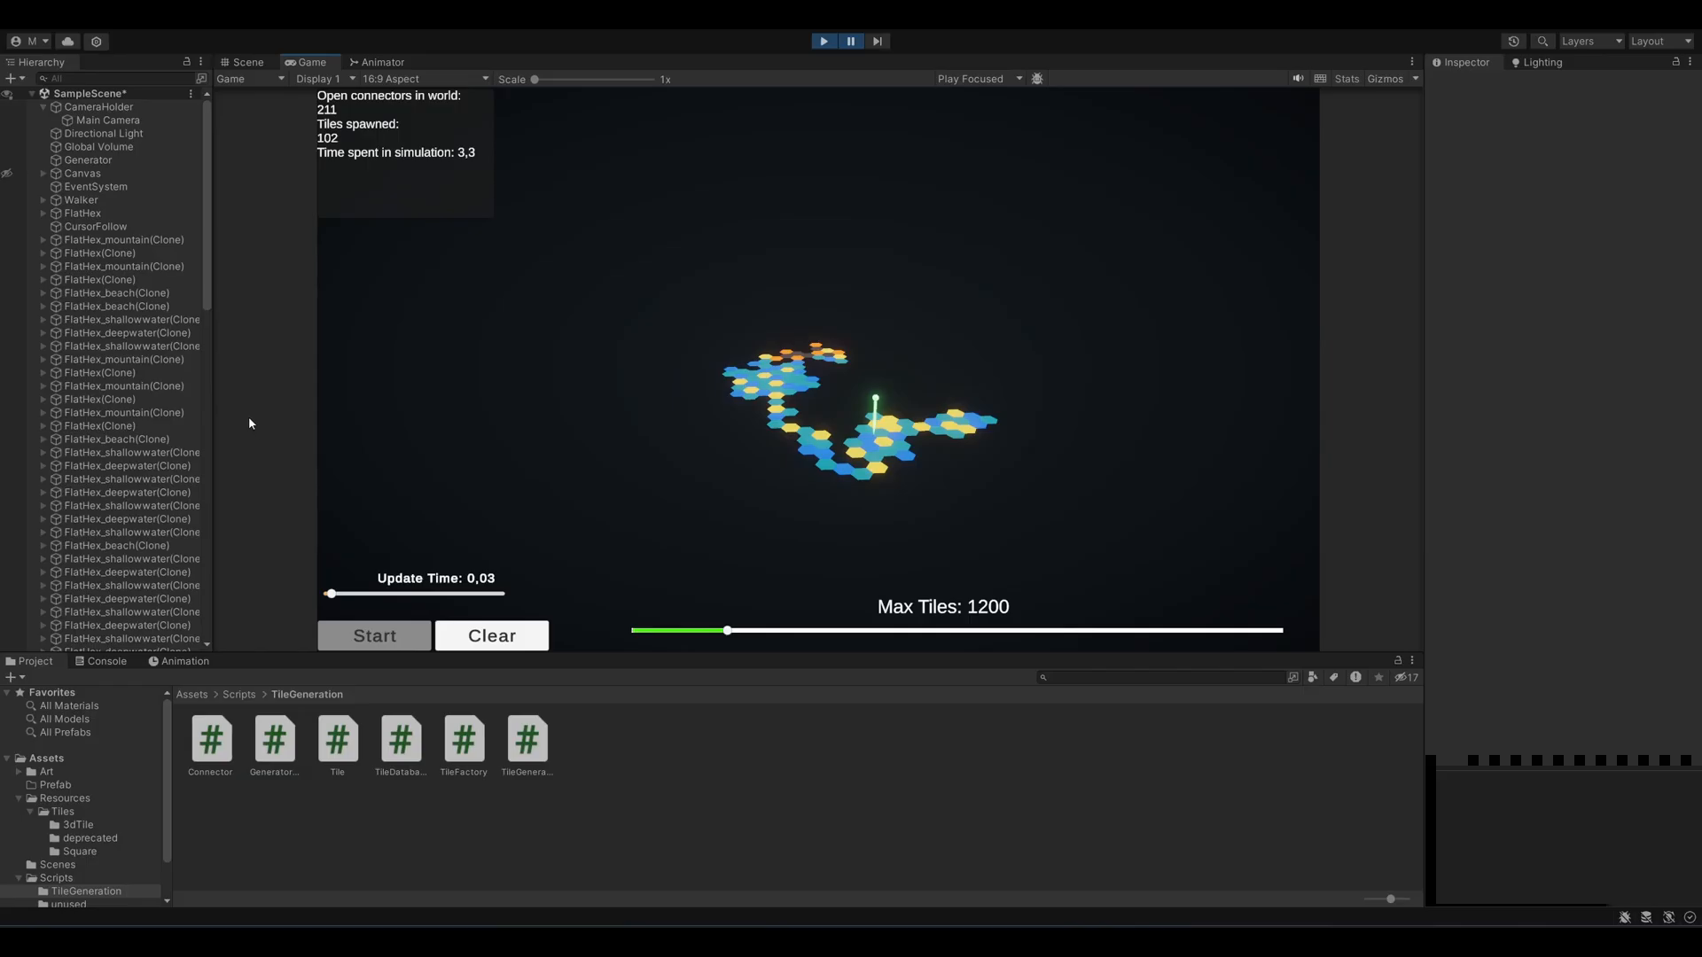
mouse_move(583, 188)
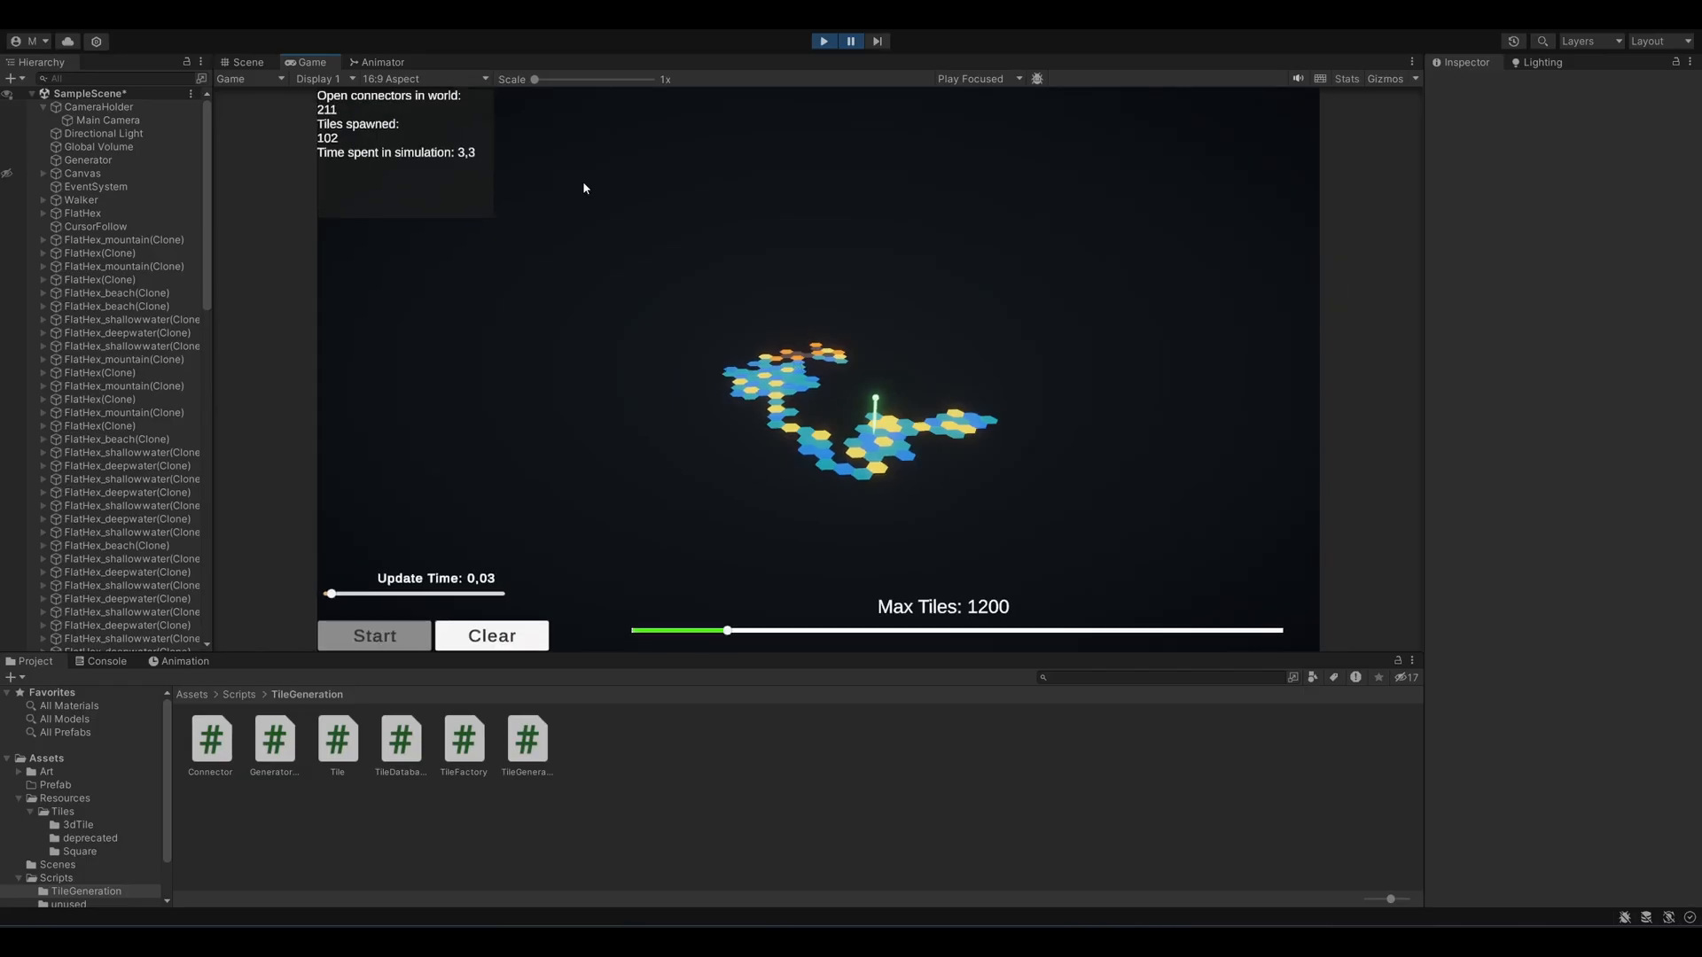
left_click(247, 62)
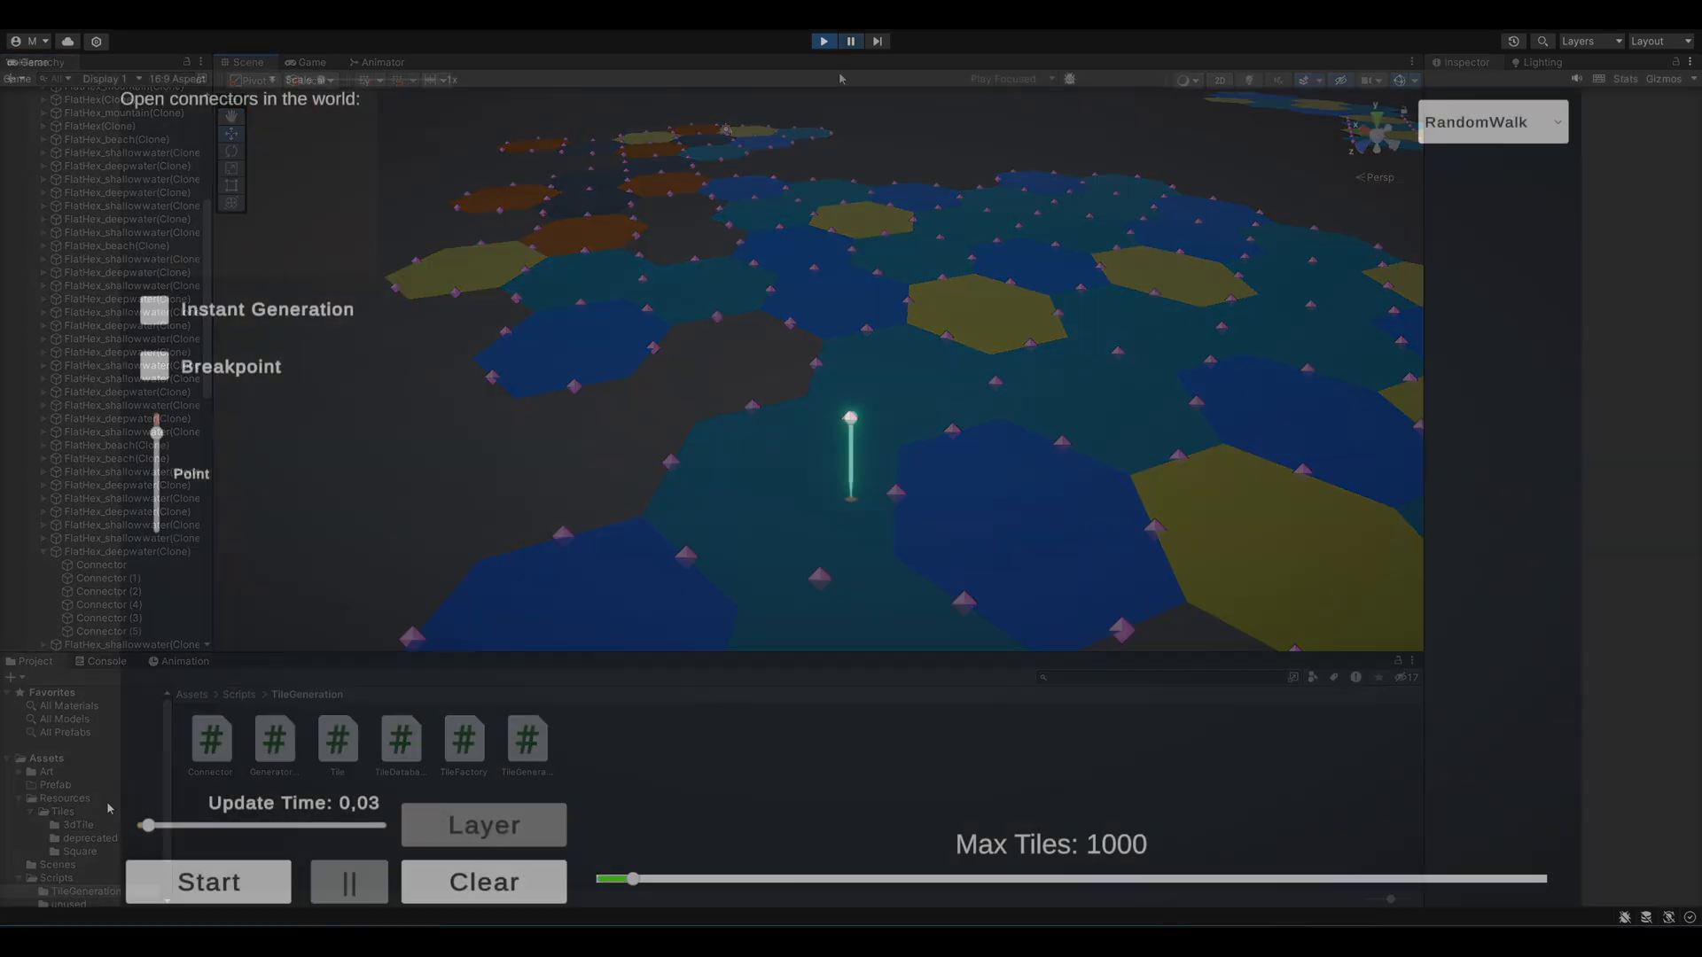
- Maximize the Game view and start growing an orange tile map toward 306 tiles
left_click(308, 62)
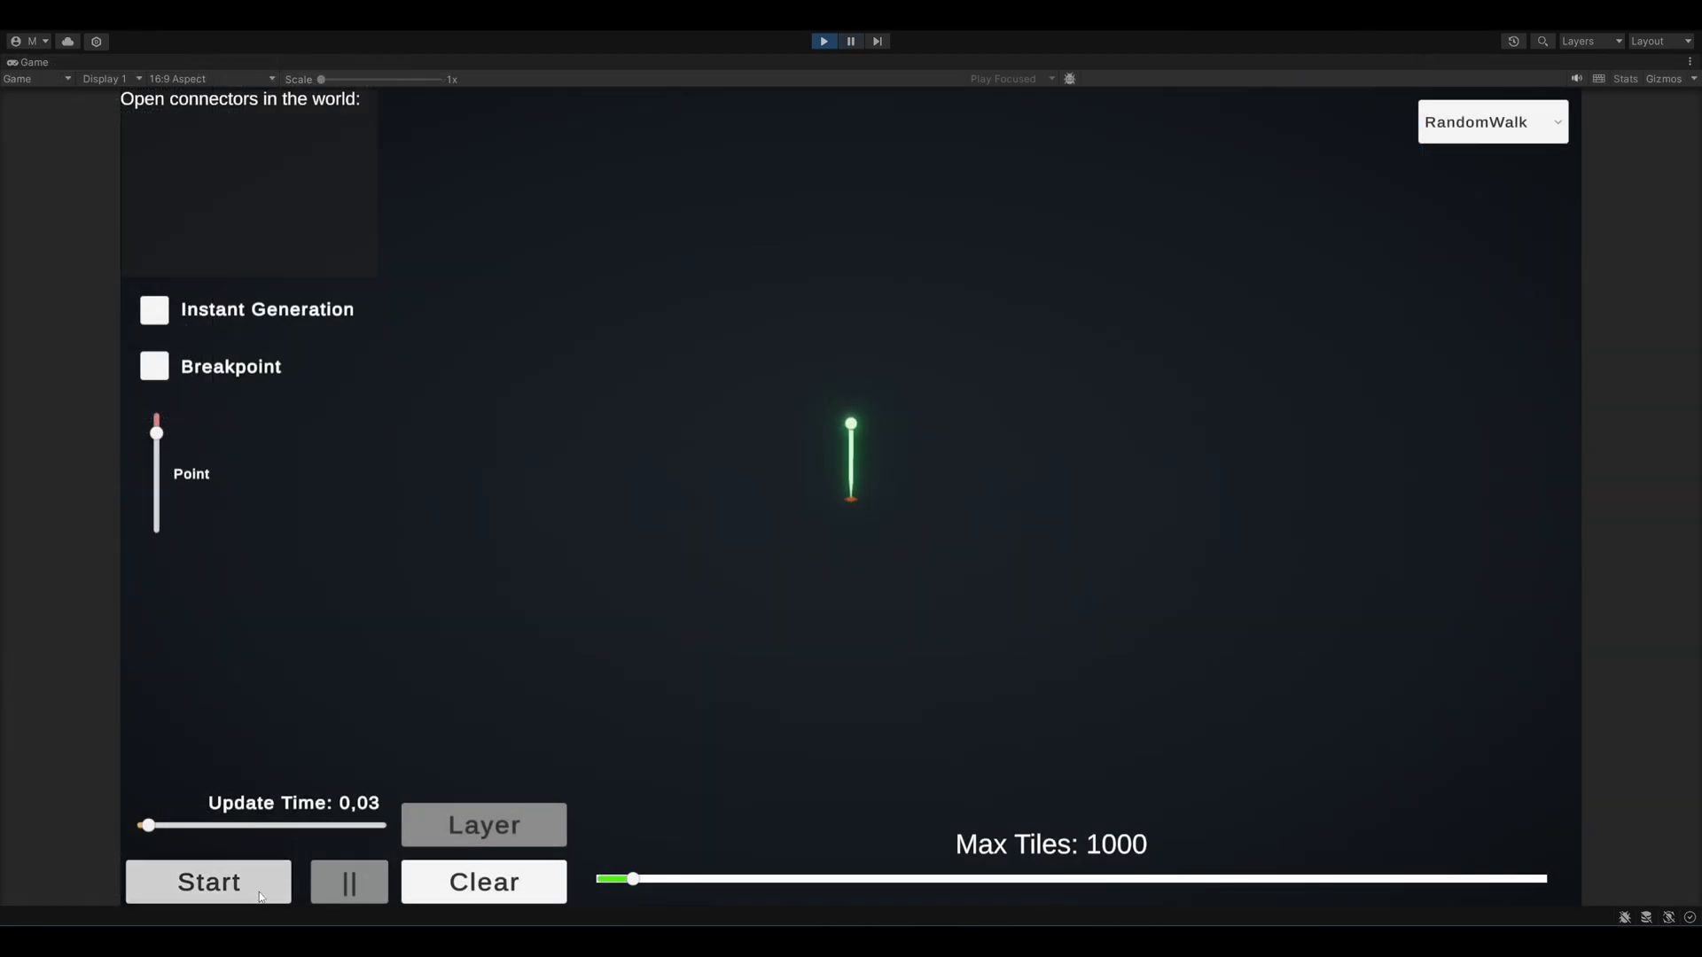
left_click(207, 881)
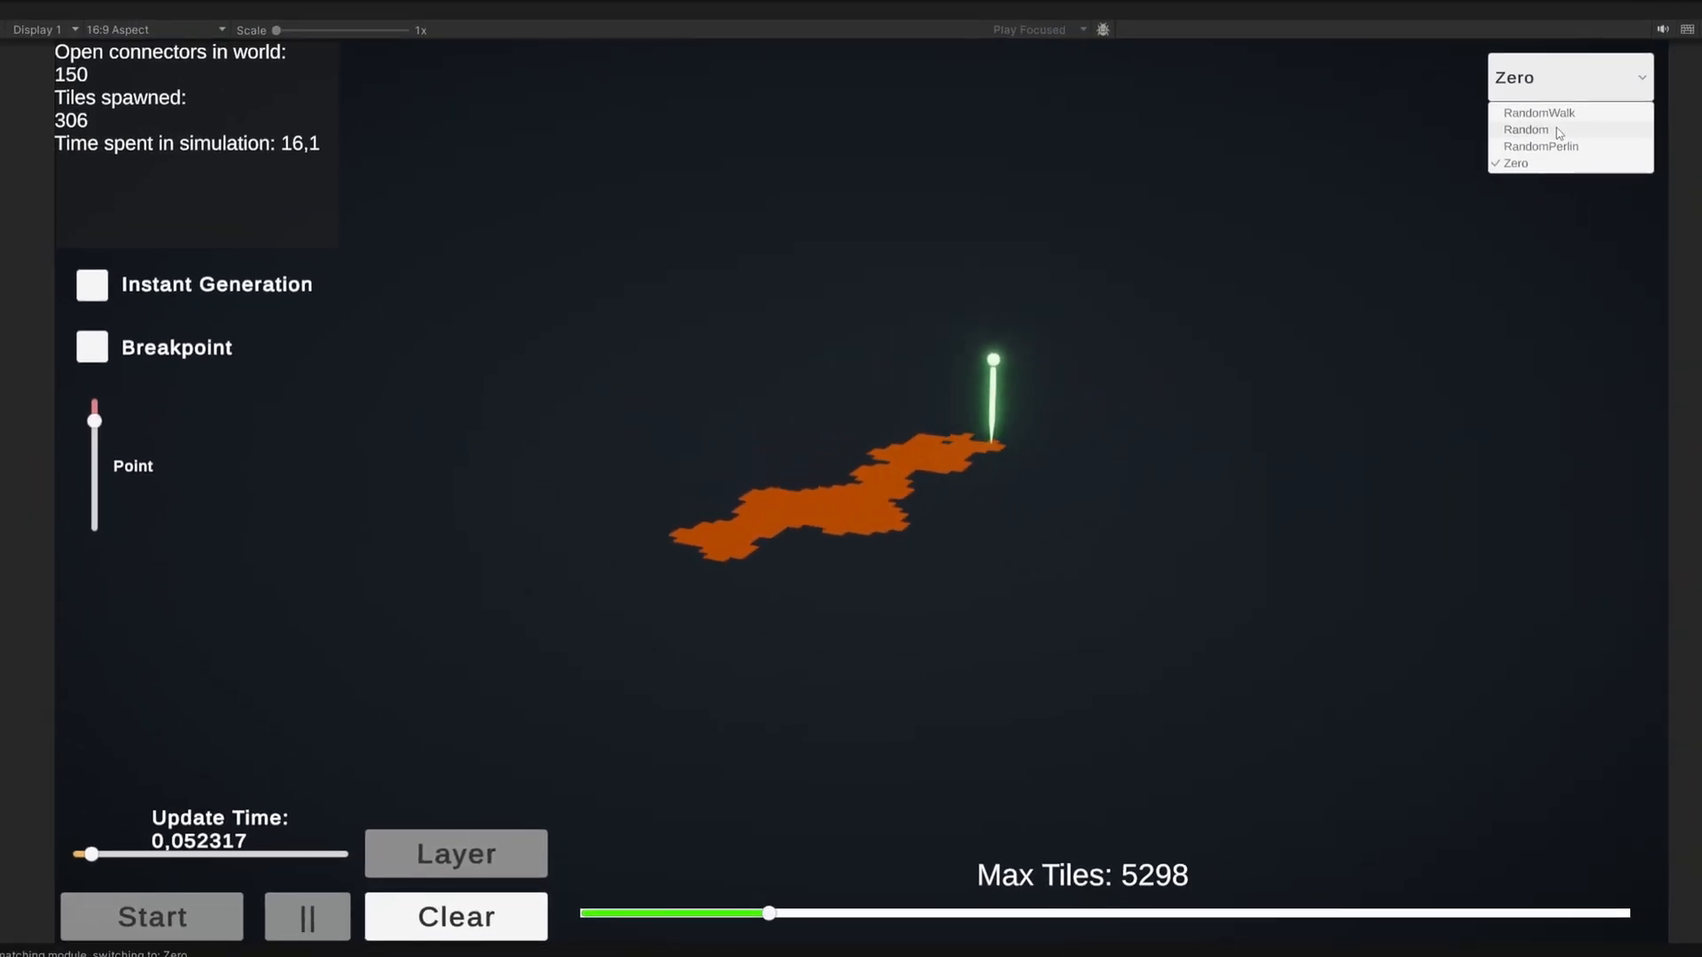
- Restart with an empty map, start generation, and switch briefly to the Random module
left_click(1538, 114)
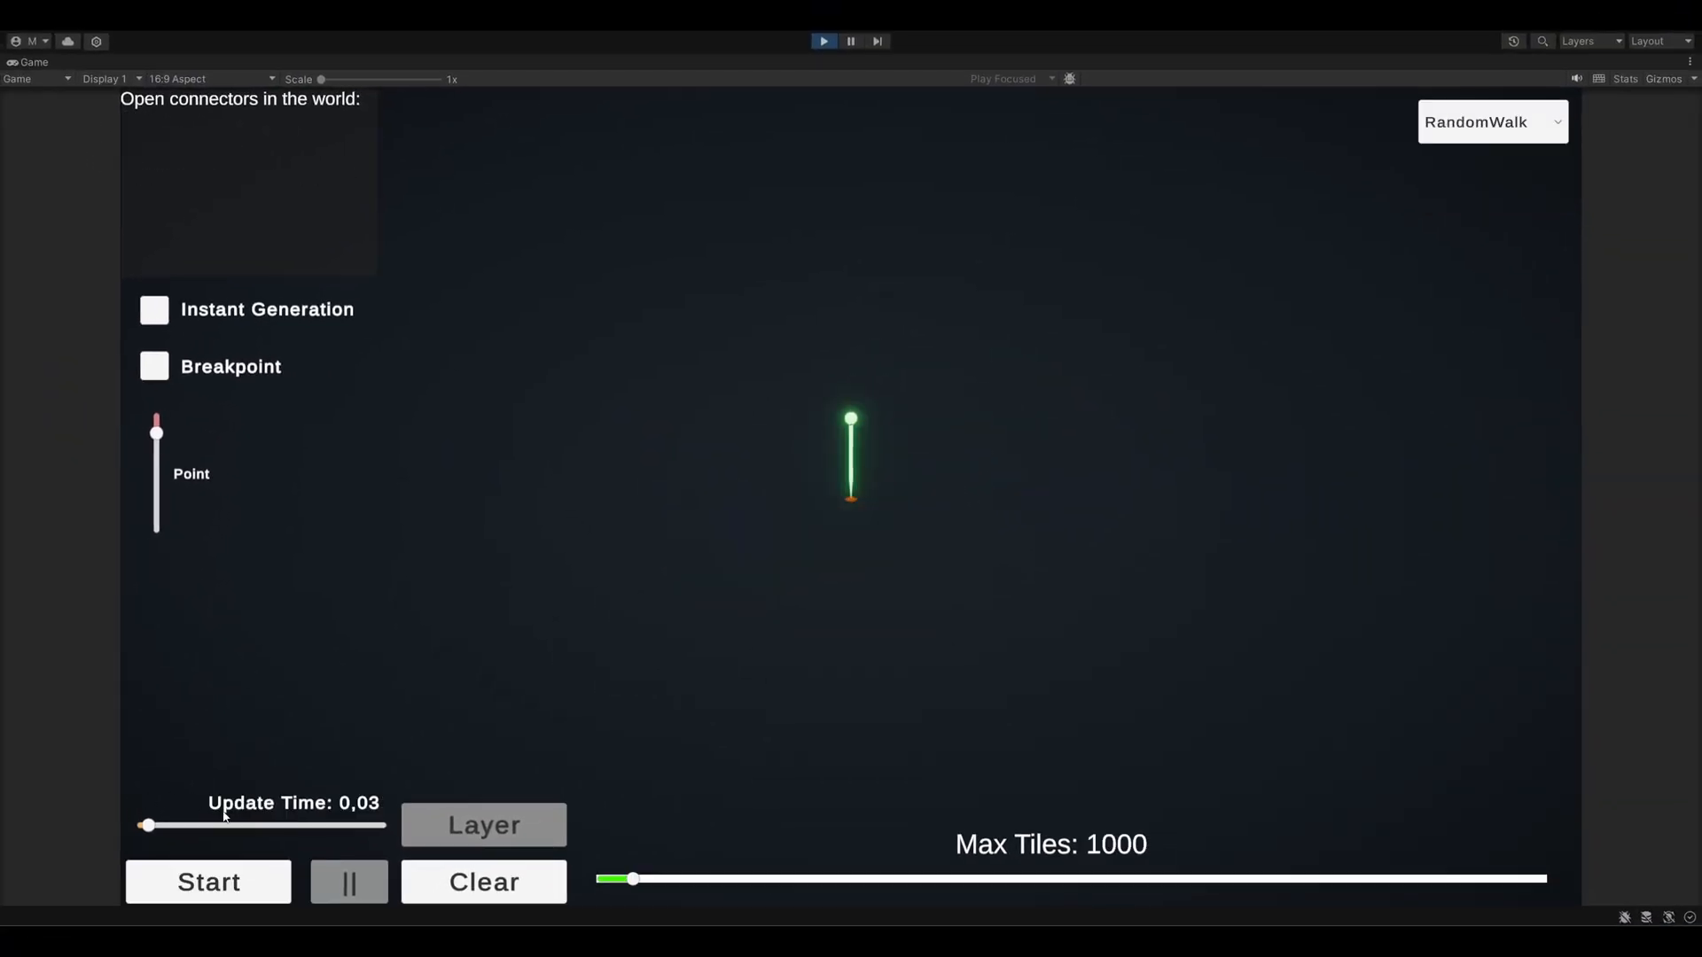
left_click(208, 881)
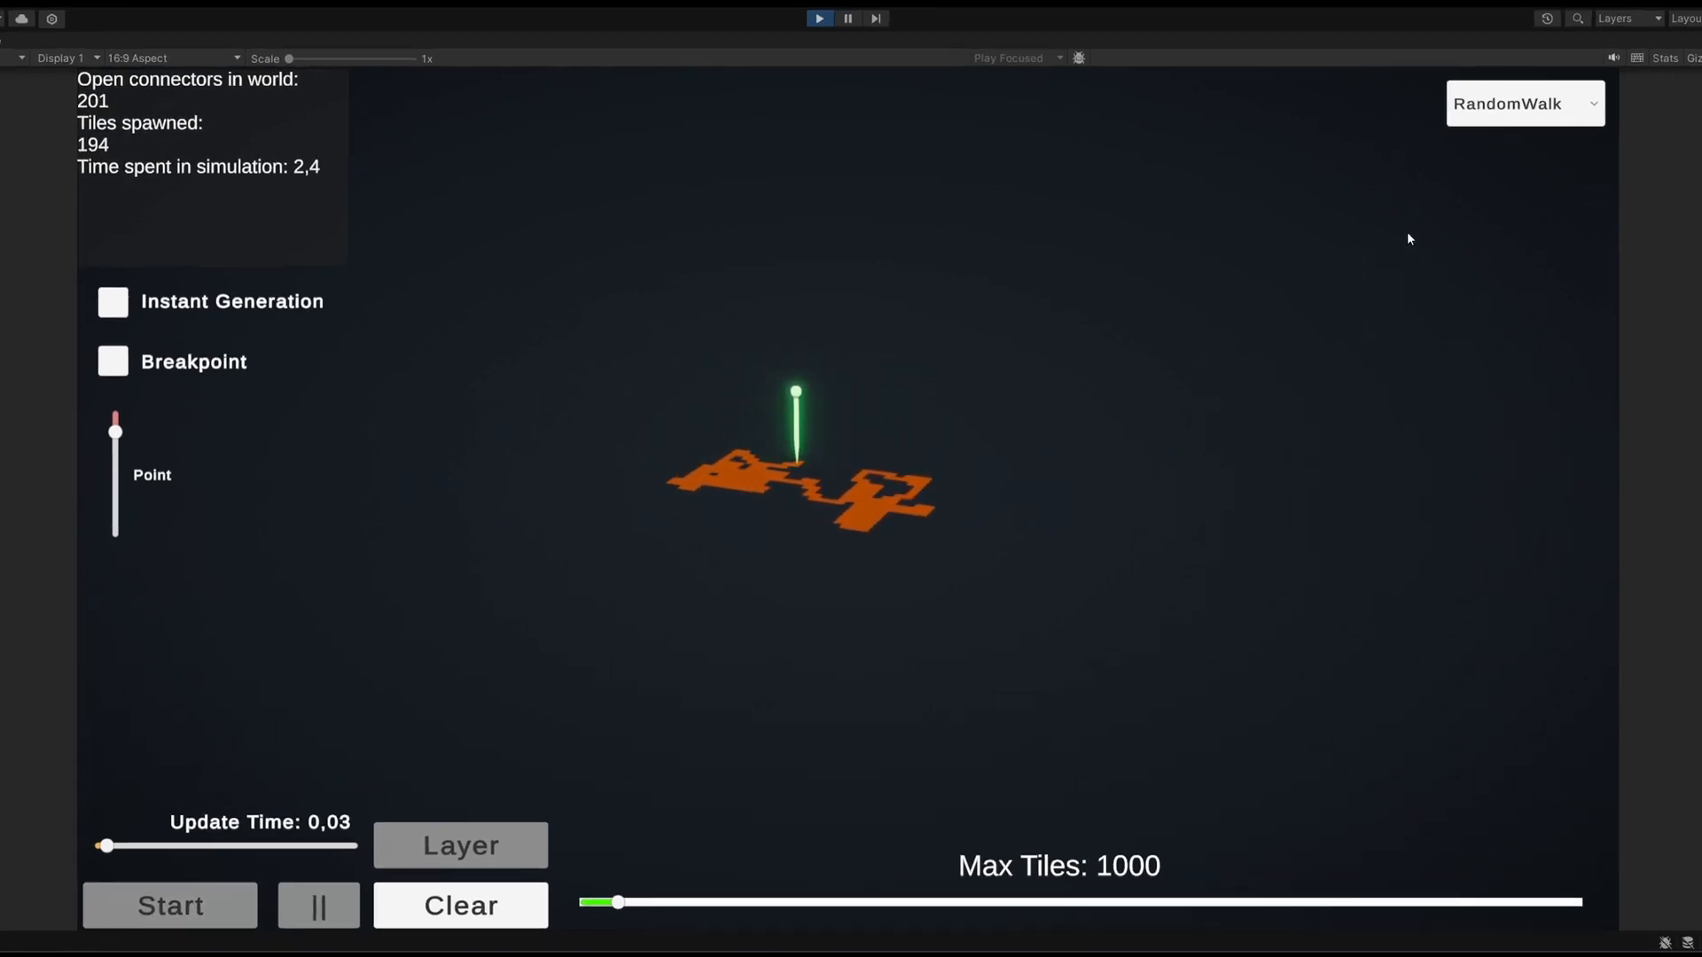
left_click(1524, 103)
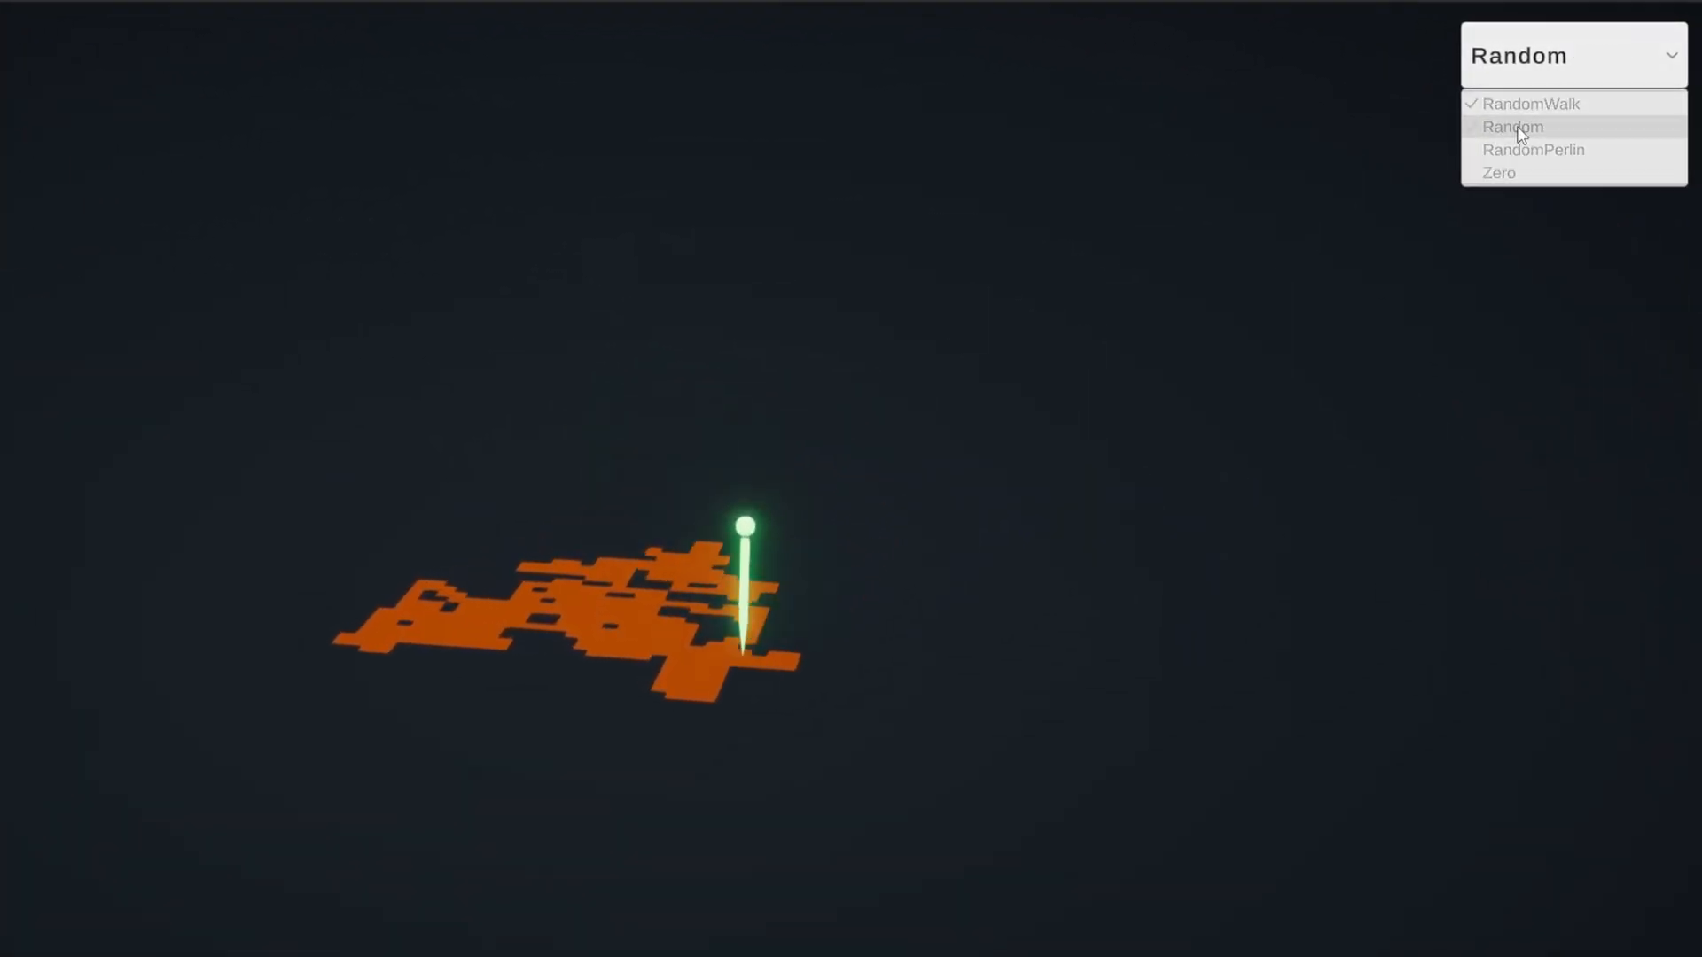
left_click(1531, 103)
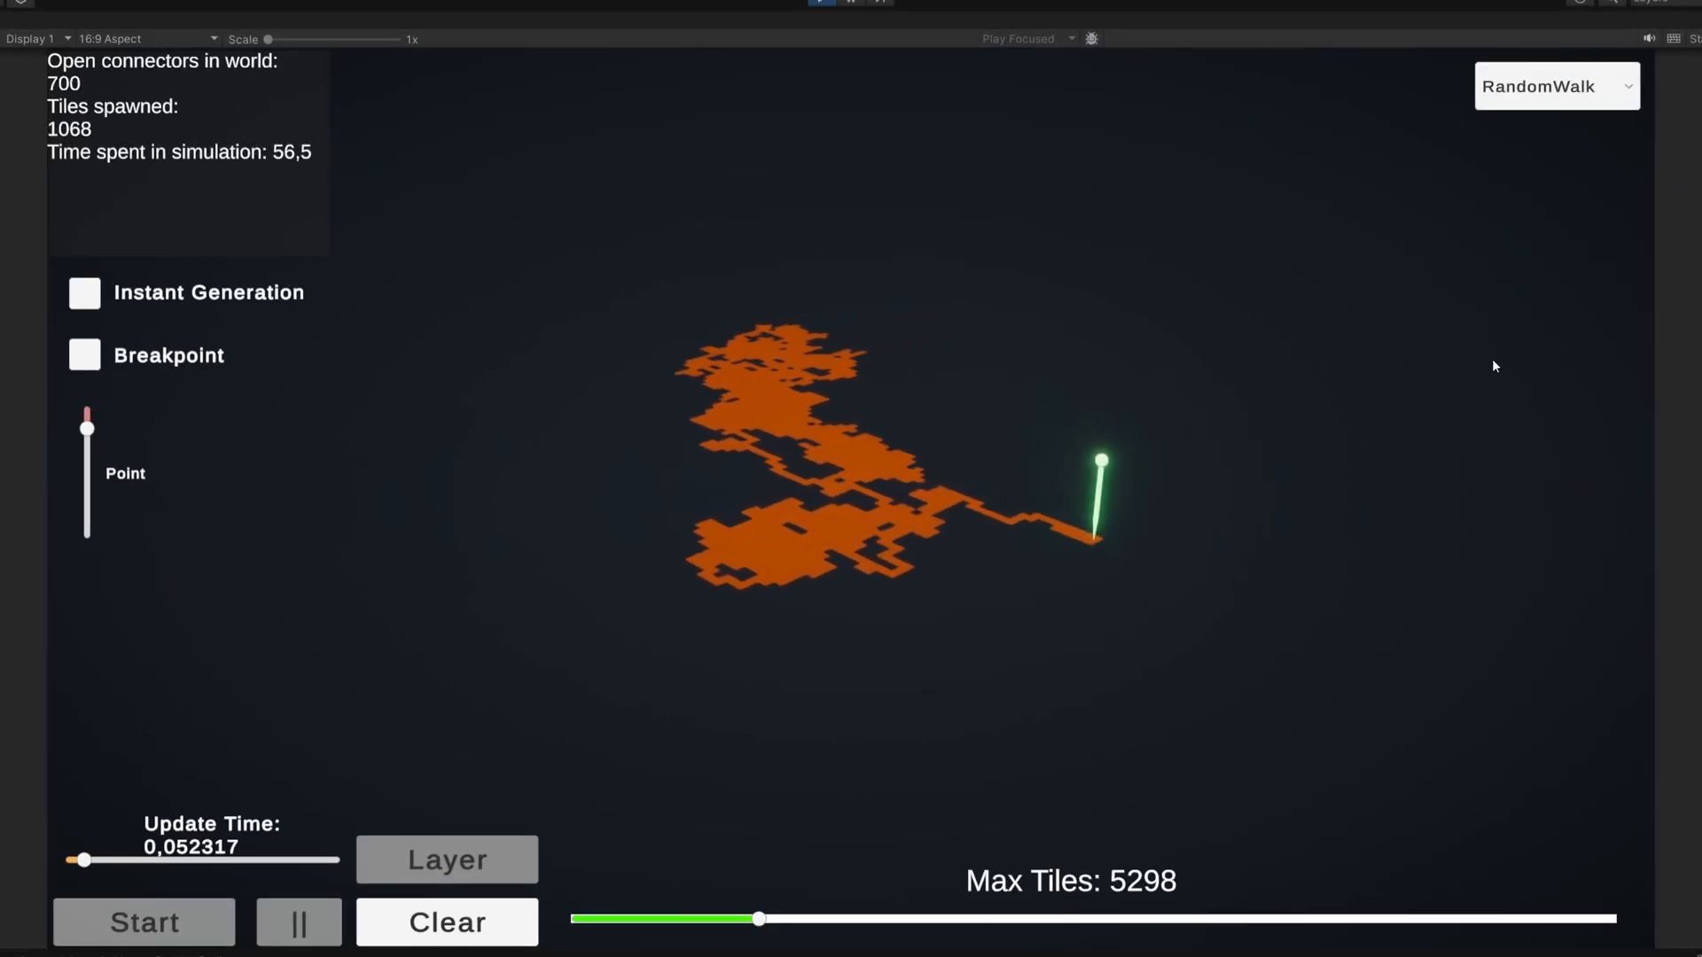
- Switch the running generator to the Zero module twice, then to Random
left_click(1555, 85)
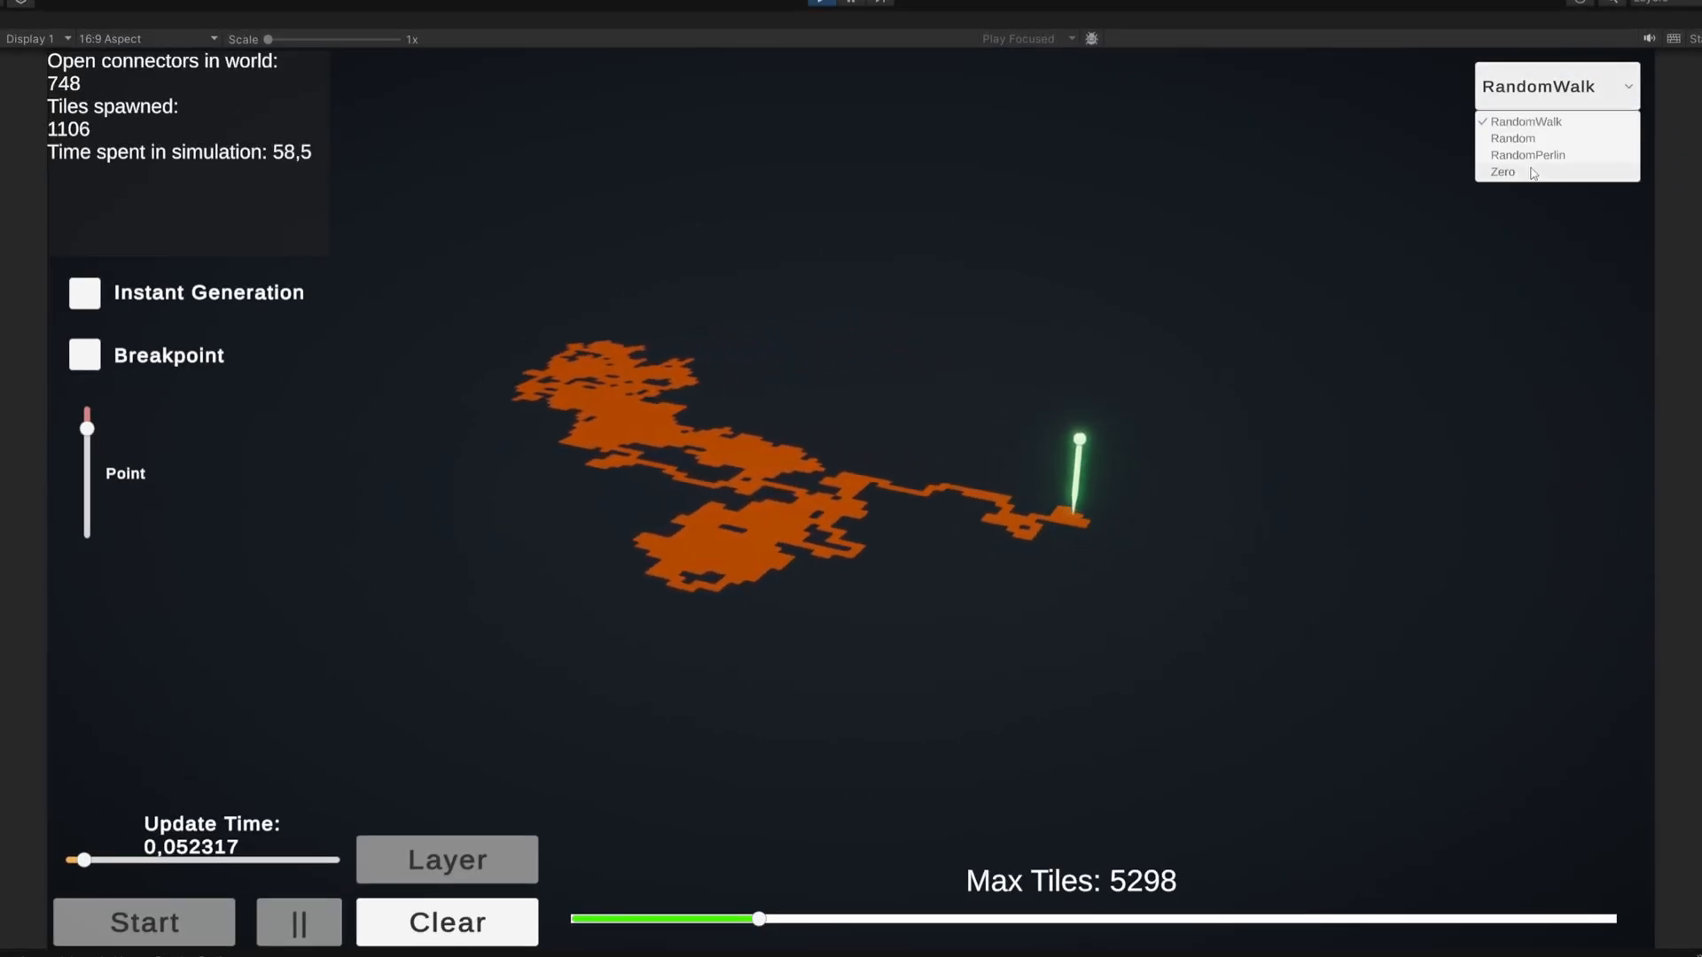
left_click(1502, 172)
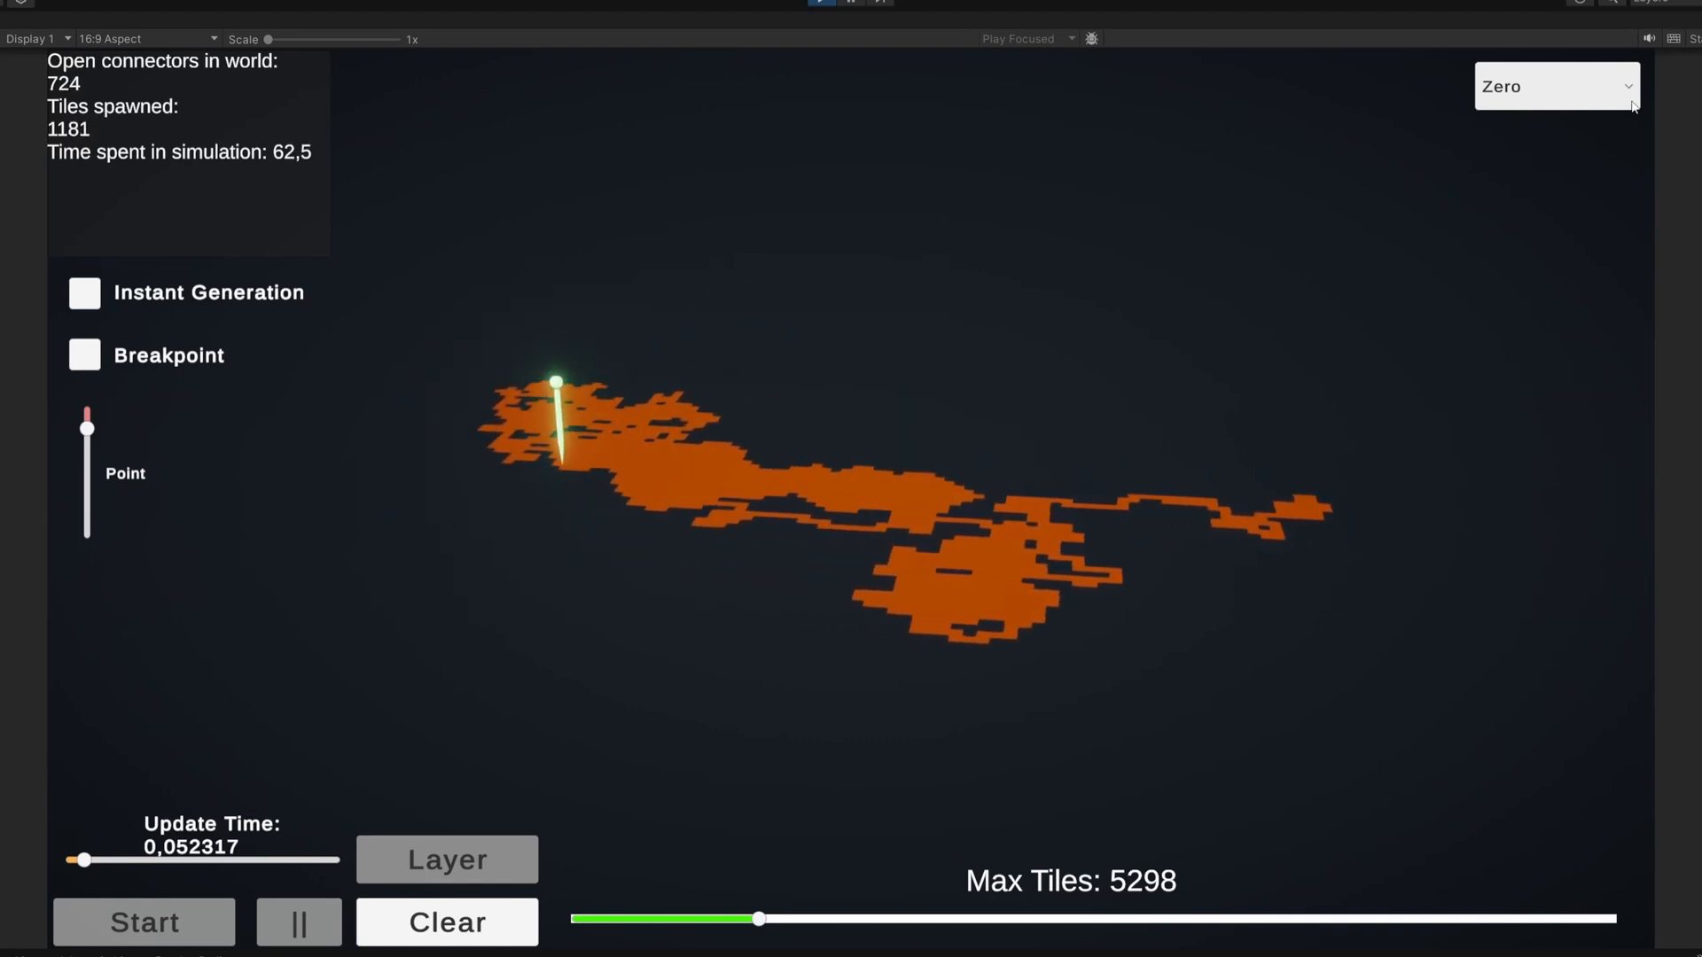
left_click(1554, 86)
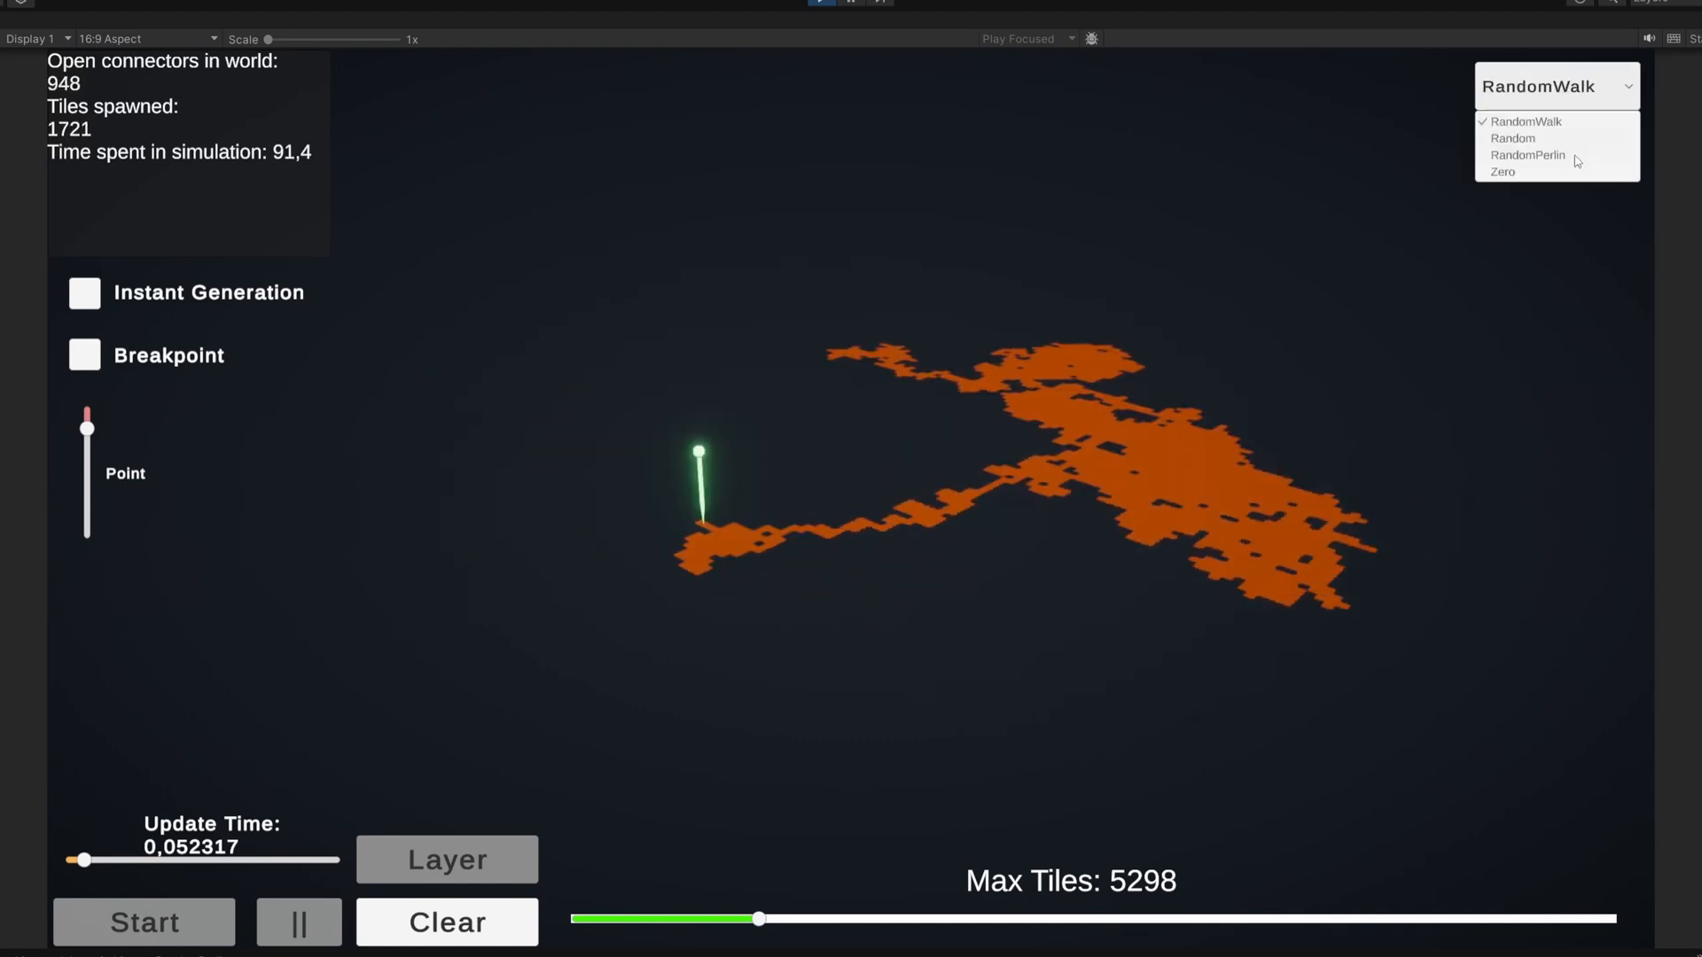
left_click(1501, 172)
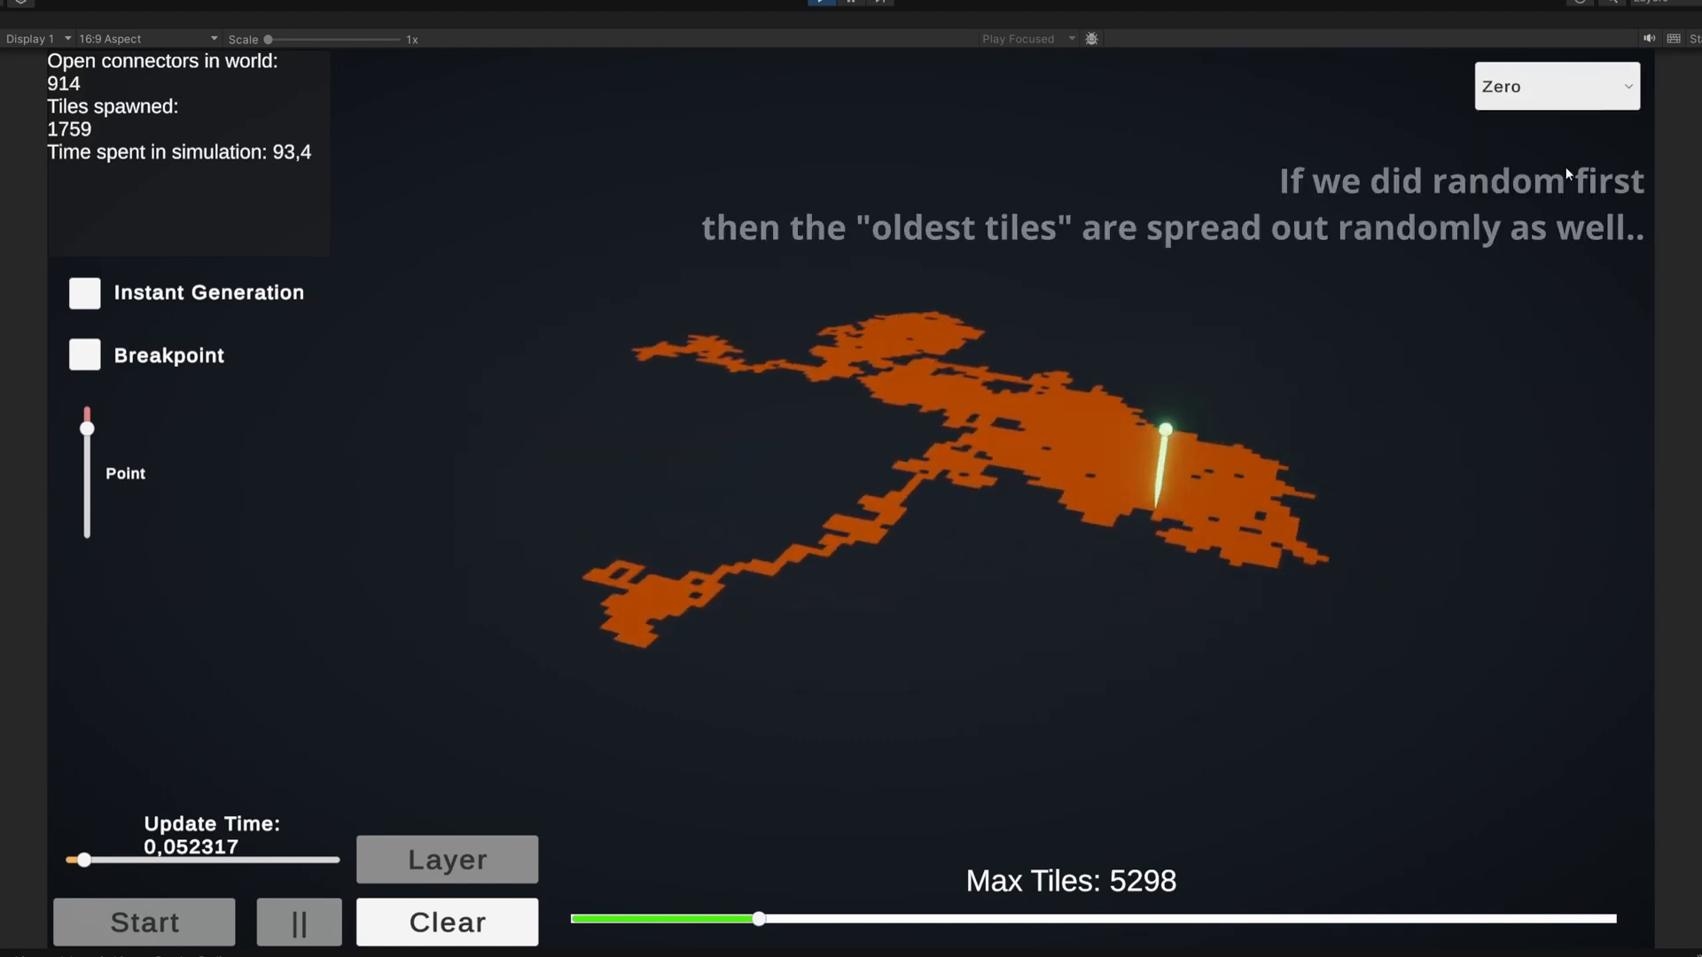
left_click(1556, 85)
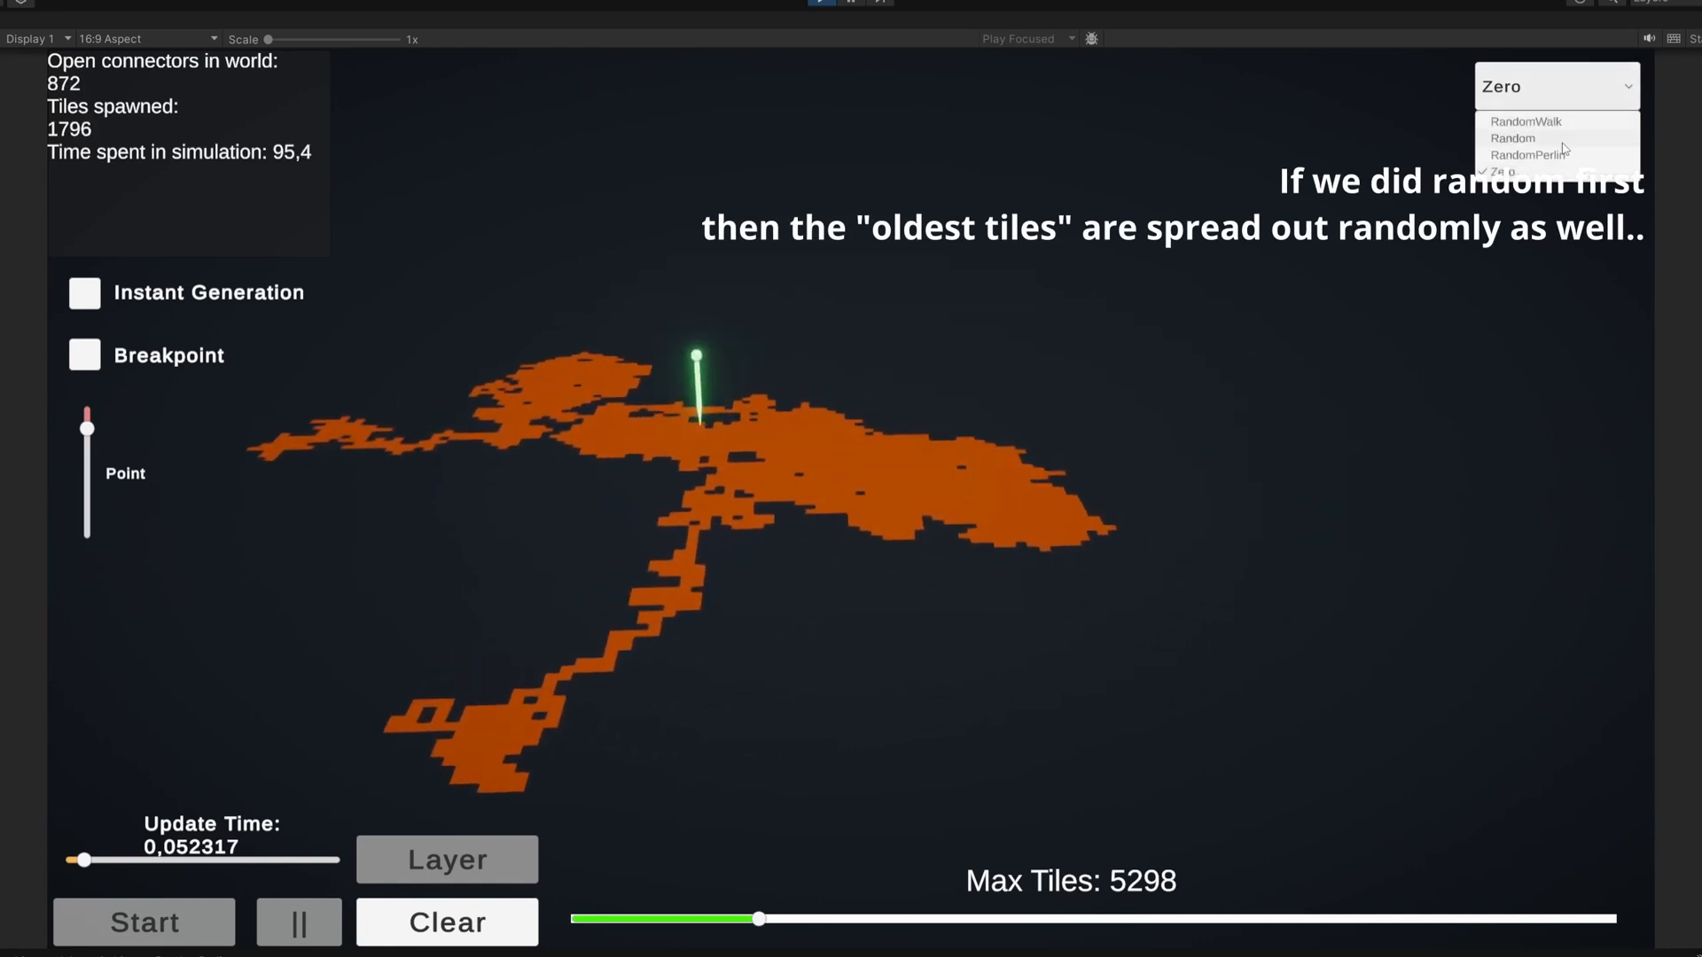
left_click(1510, 138)
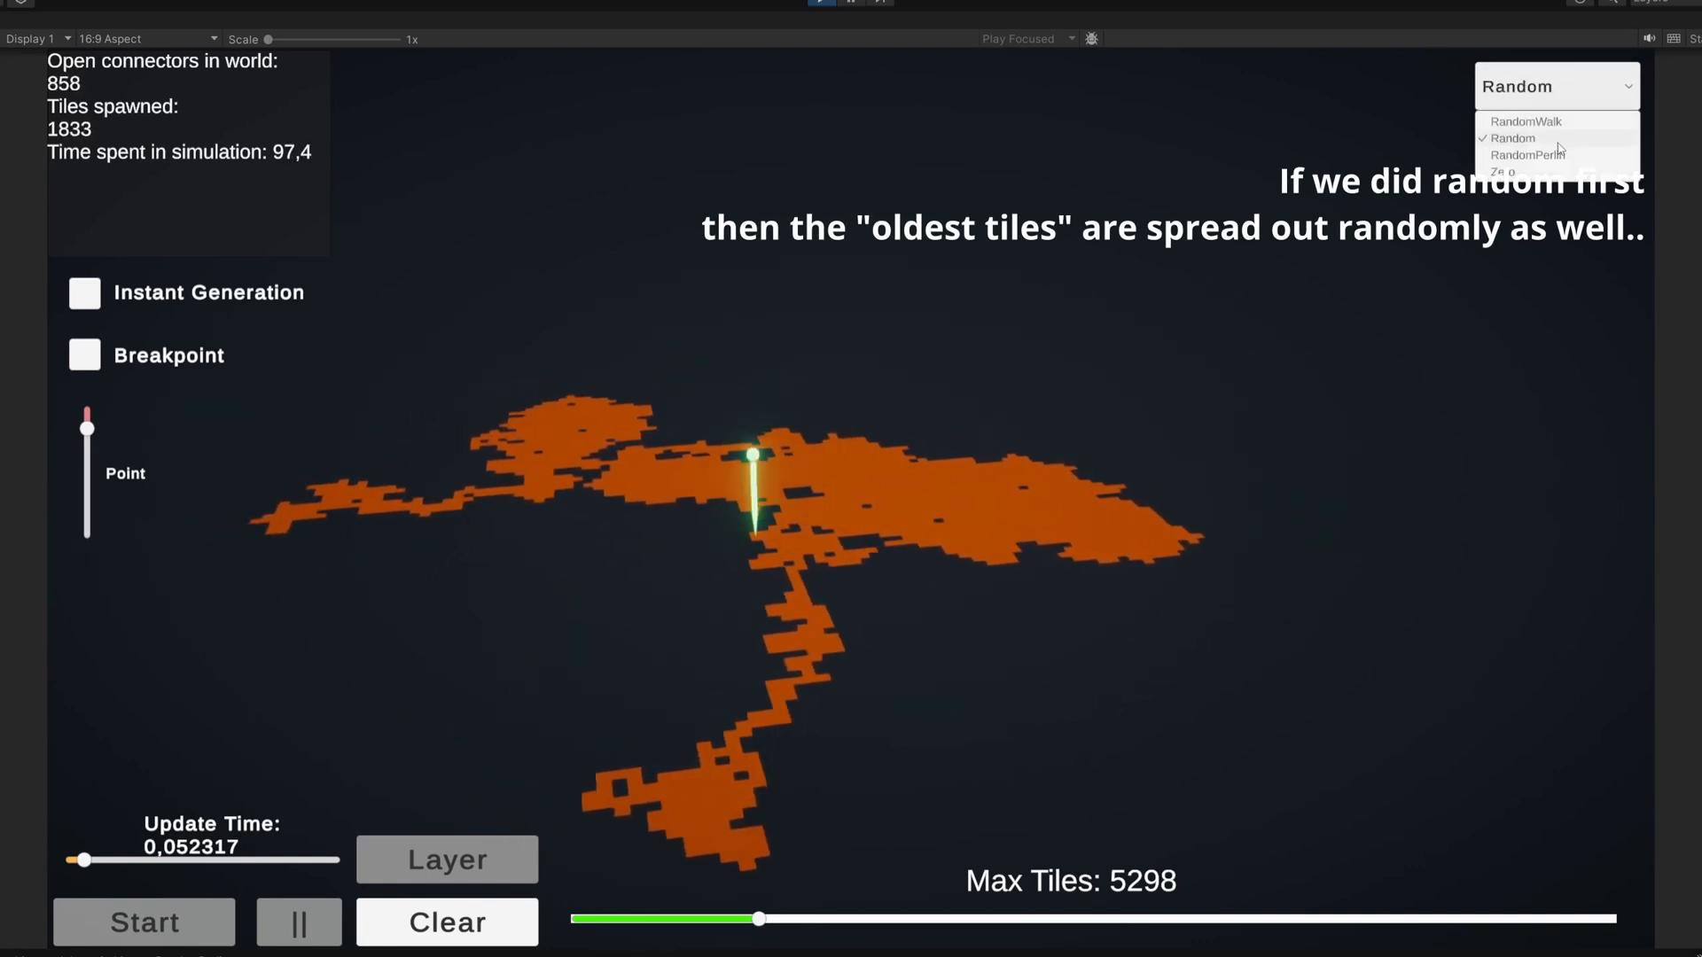
left_click(1524, 121)
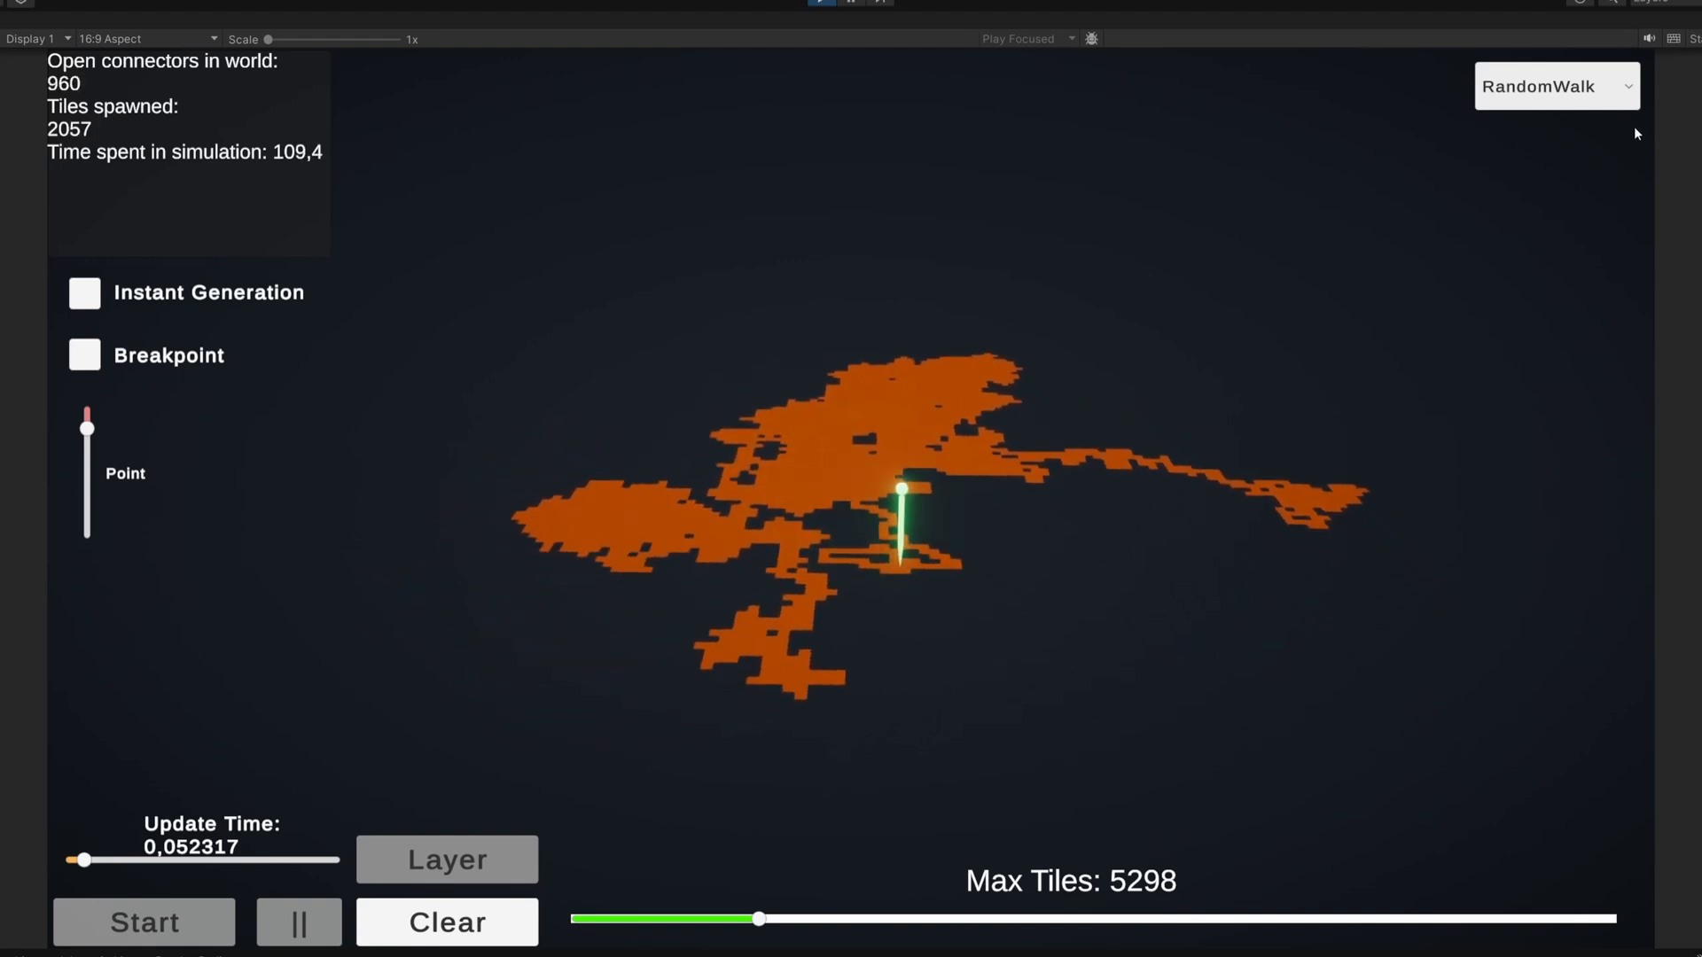
- Switch the generator to RandomPerlin as the map passes 2000 tiles
left_click(1554, 85)
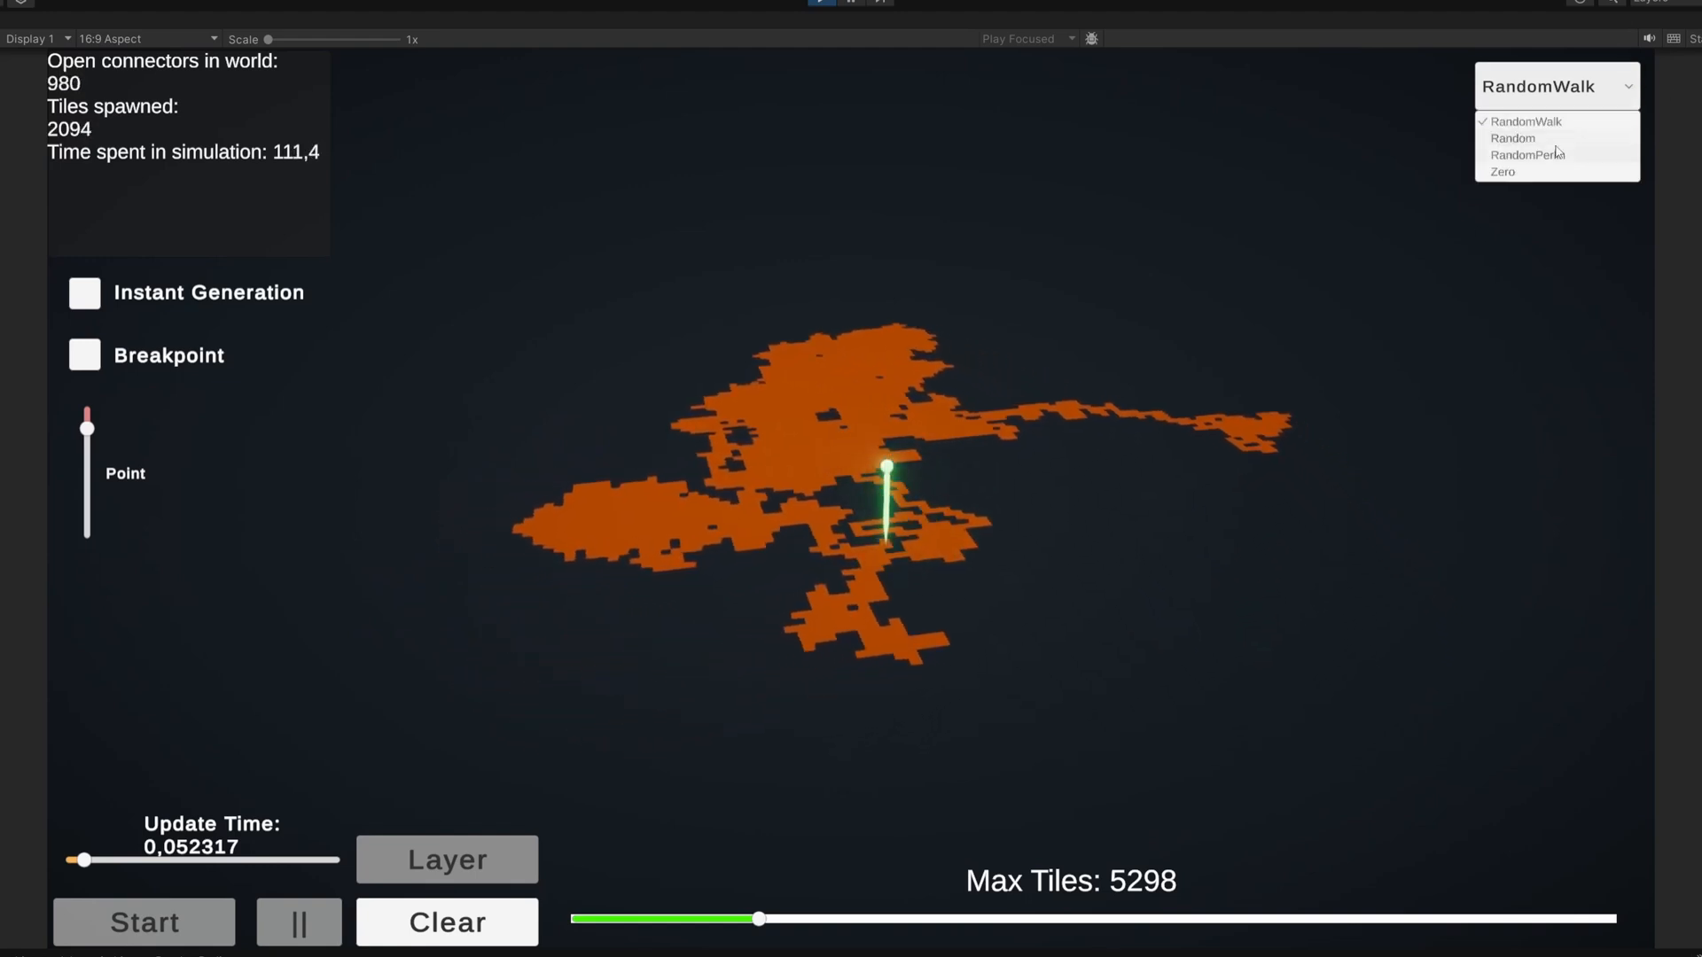
left_click(1526, 154)
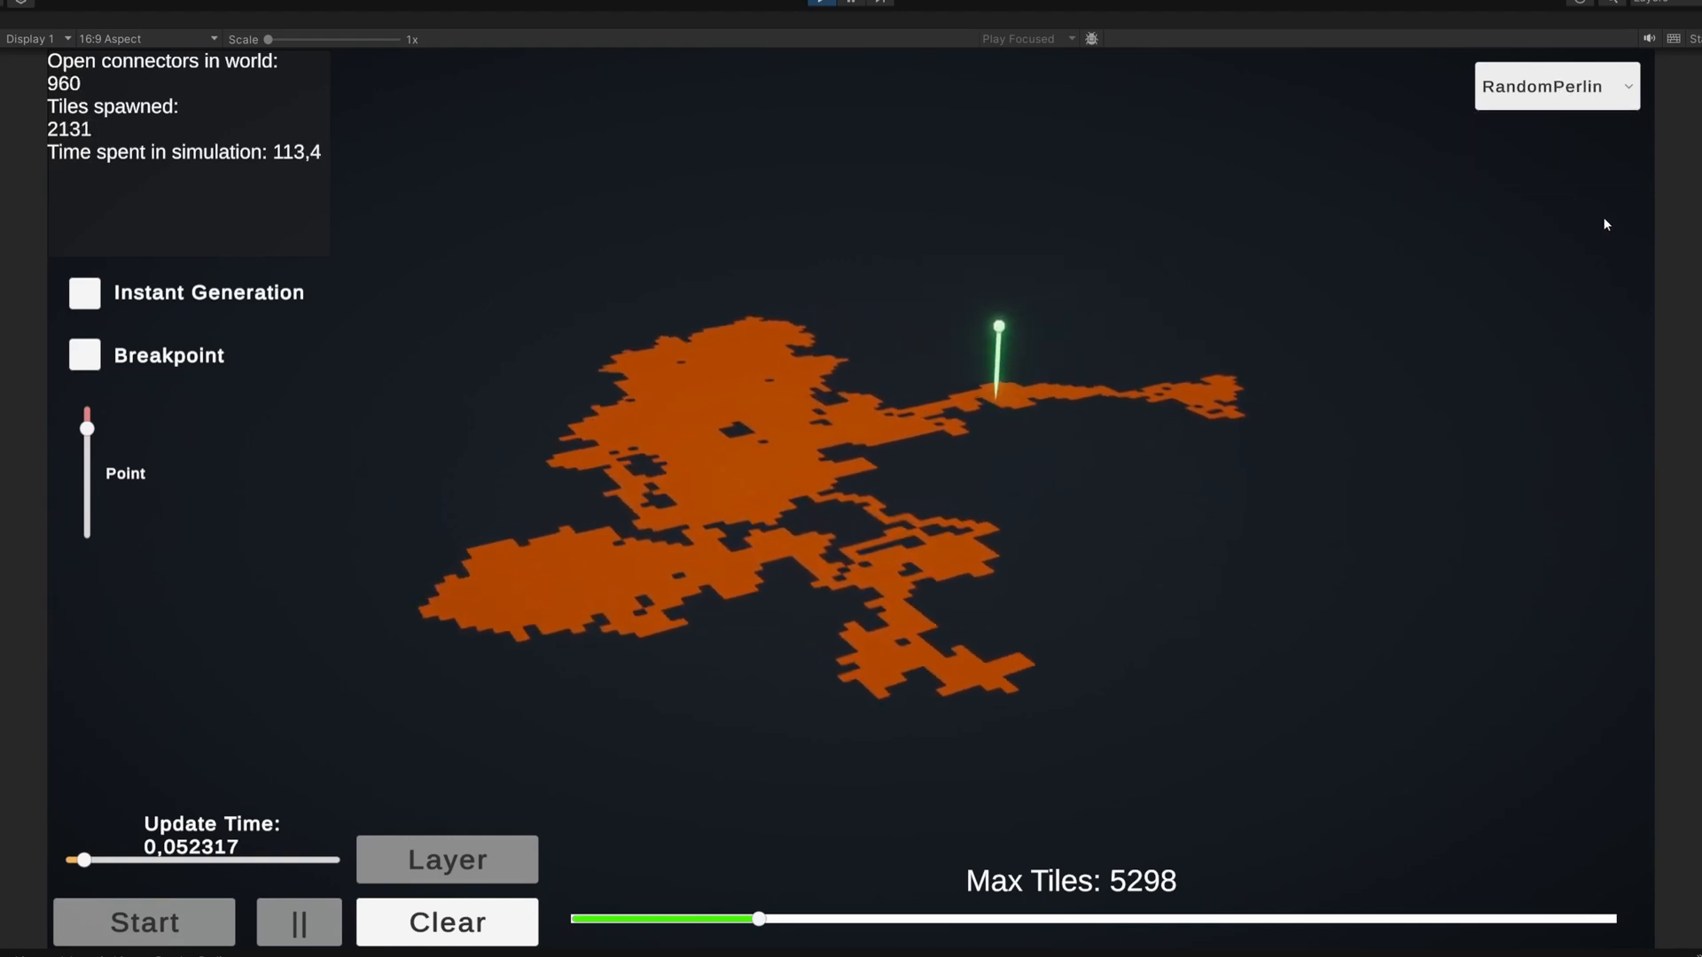